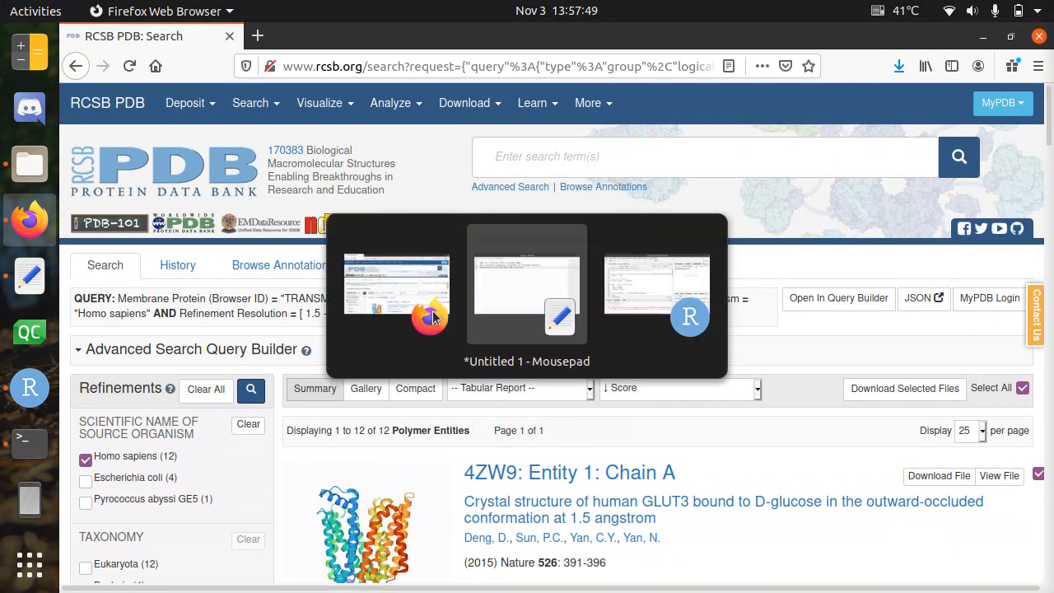
# Bring up the Mousepad note on aligning related proteins with R and NCBI's web interface.
pyautogui.click(527, 284)
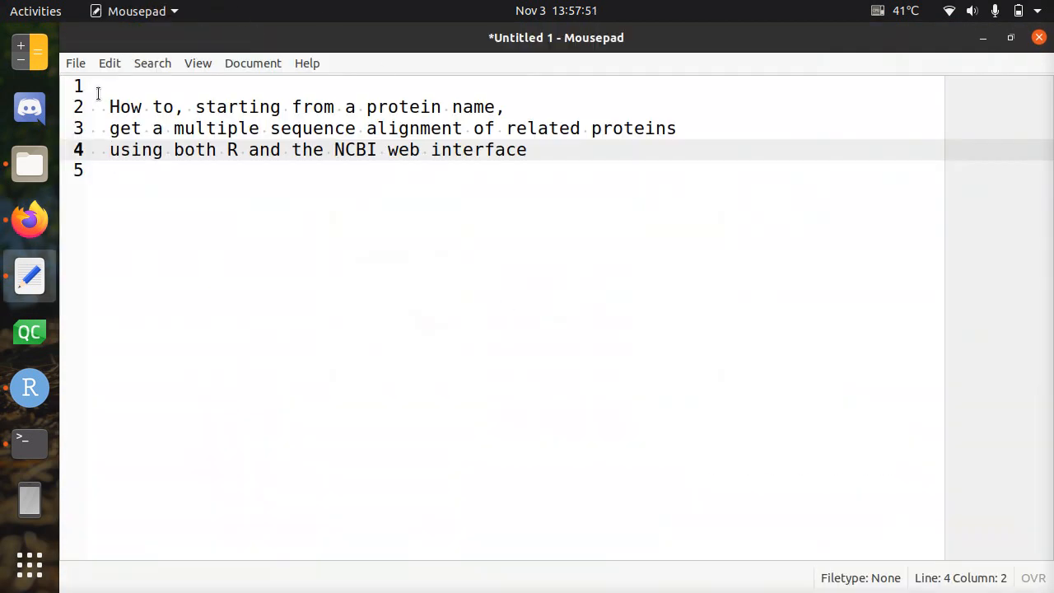
pyautogui.press('Super')
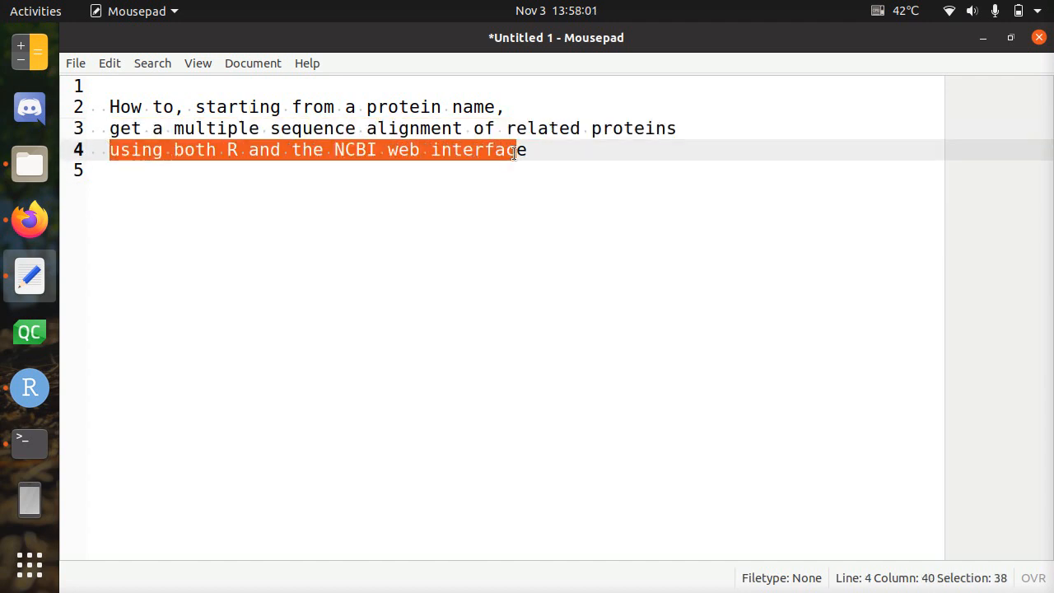
pyautogui.click(530, 150)
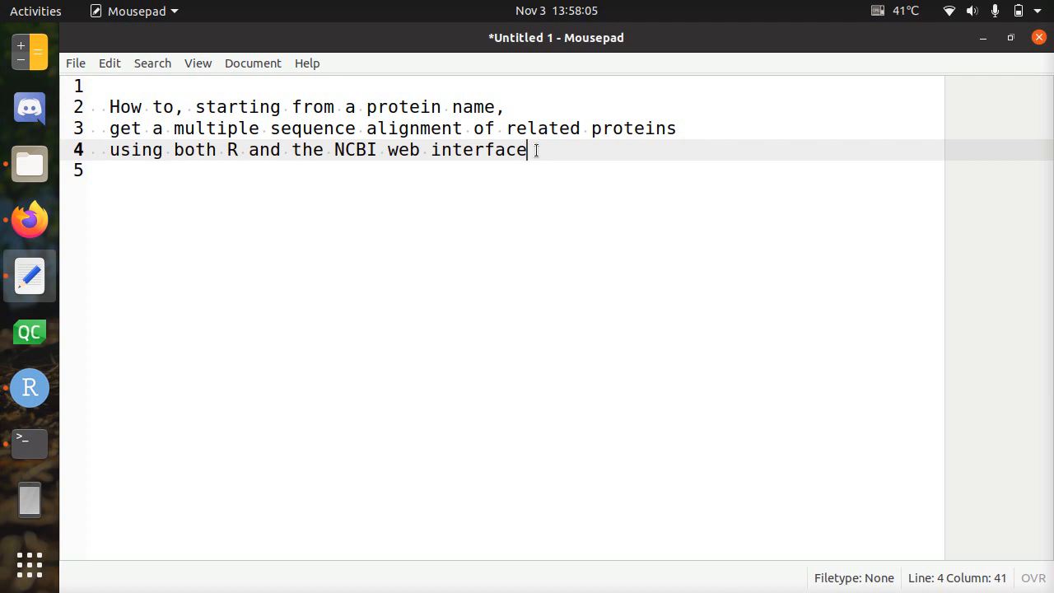
pyautogui.moveTo(468, 165)
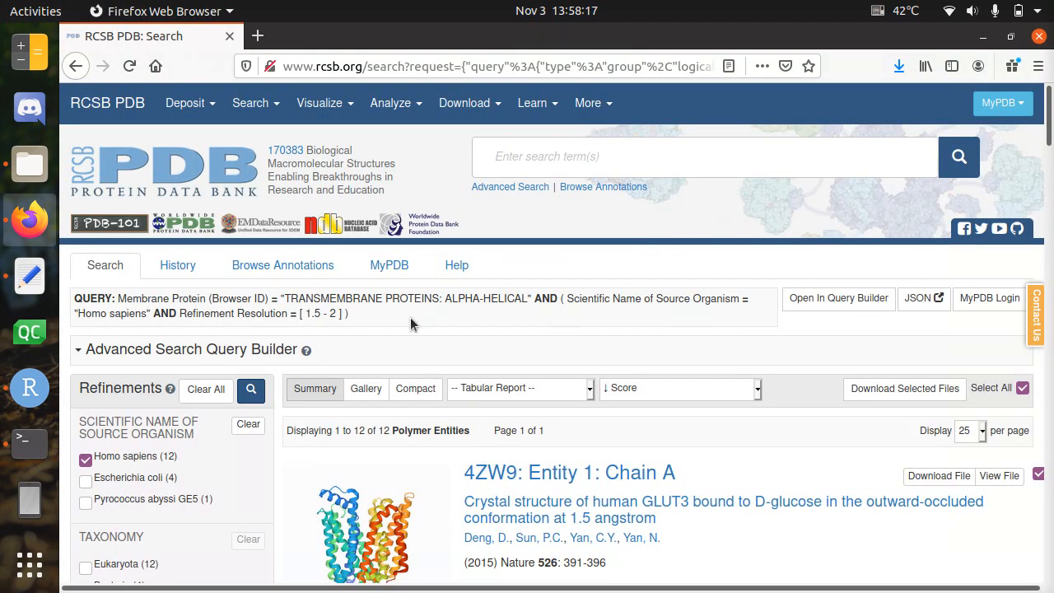
# Scroll the RCSB PDB membrane-protein results led by 4ZW9, human GLUT3.
pyautogui.scroll(-3)
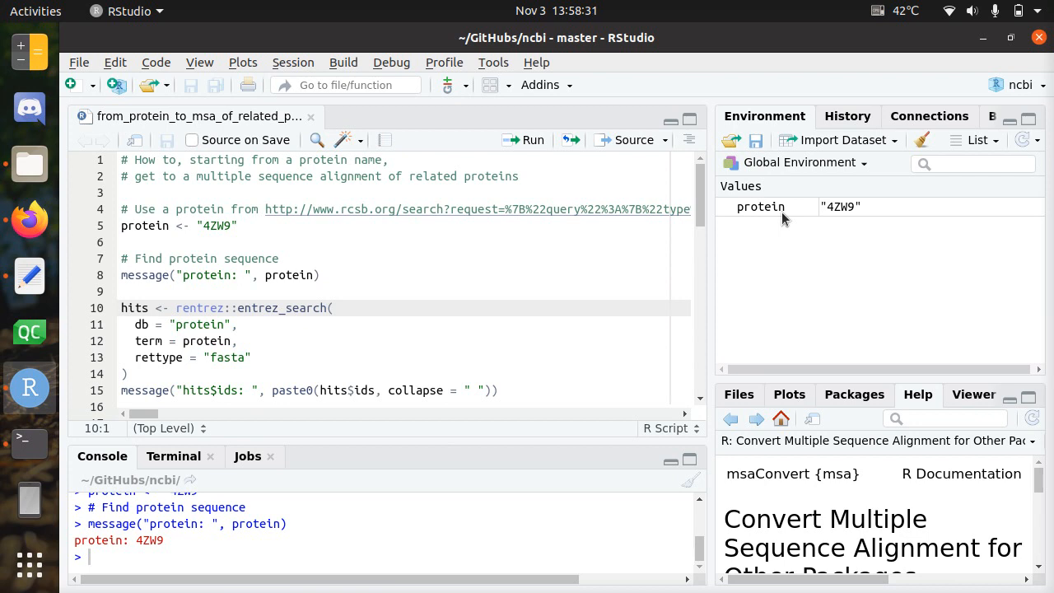
# Step through the script from protein '4ZW9' to sim_seq <- bio3d::blast.pdb(seq).
pyautogui.scroll(-3)
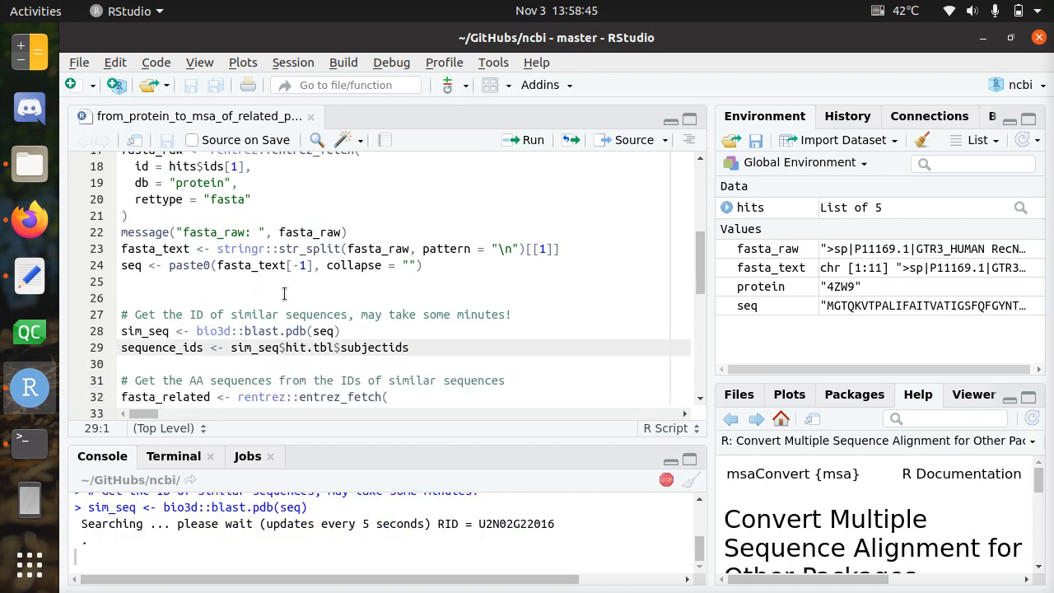
pyautogui.moveTo(363, 315); pyautogui.dragTo(510, 314)
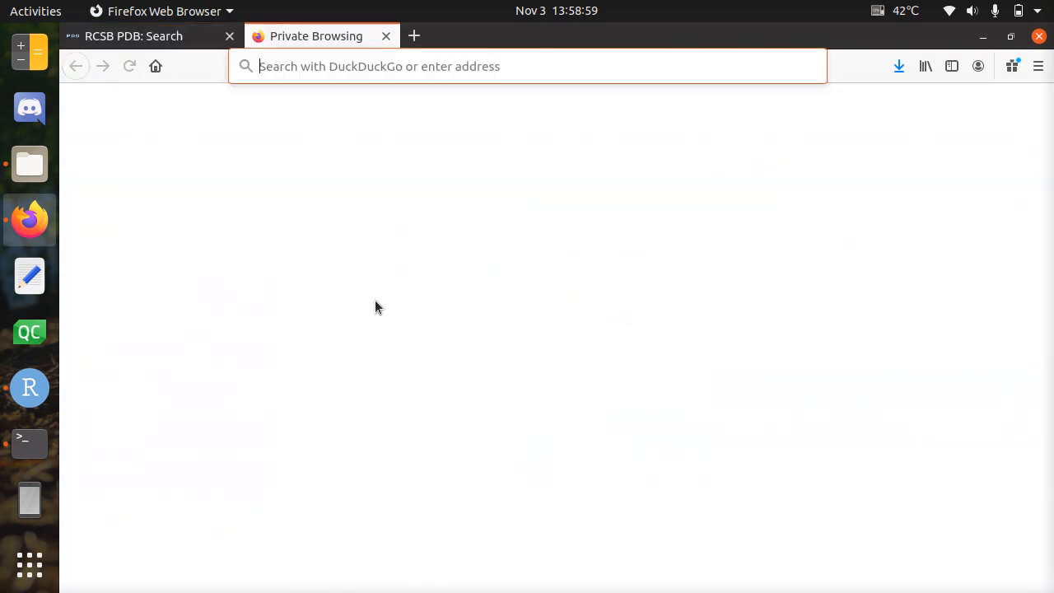
# Find and open the NCBI site via a DuckDuckGo search for 'ncbi'.
pyautogui.write('ncbi&ia=web')
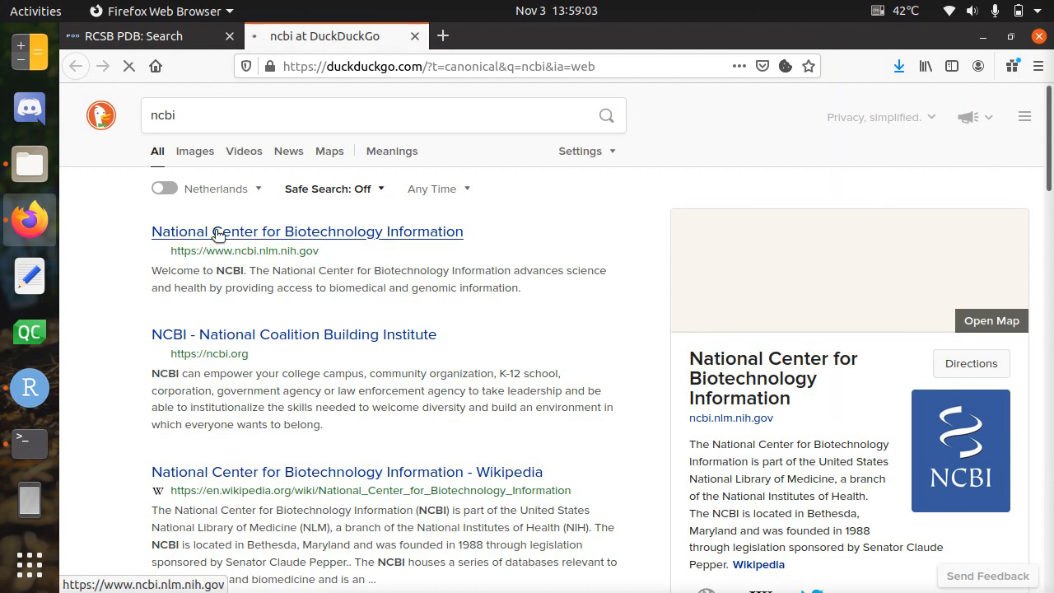
pyautogui.click(306, 231)
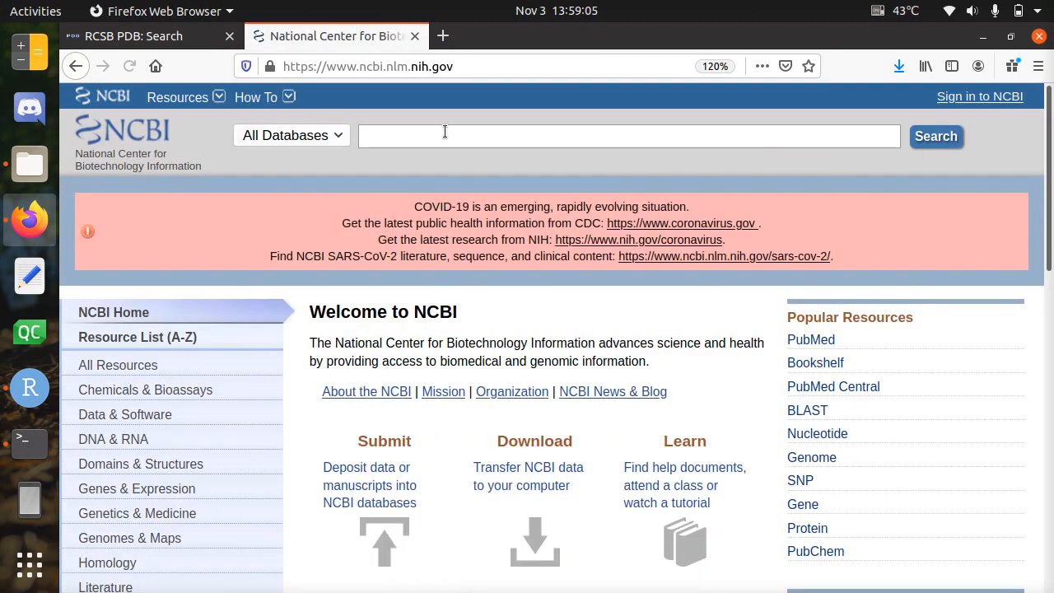
# Search all NCBI databases for 4ZW9 and scroll to the Proteins results.
pyautogui.write('4ZW9')
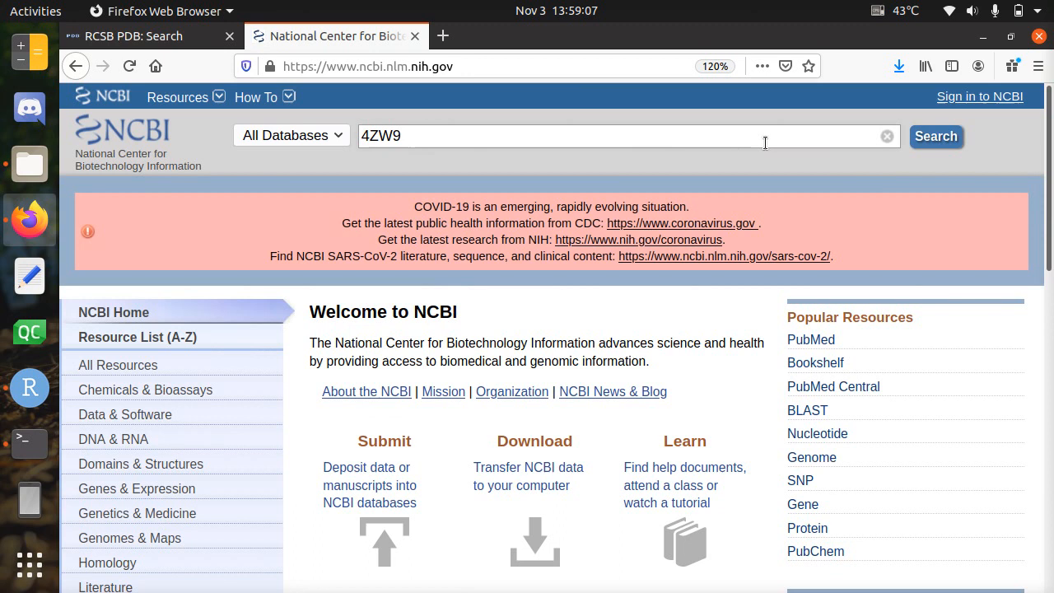
pyautogui.click(936, 135)
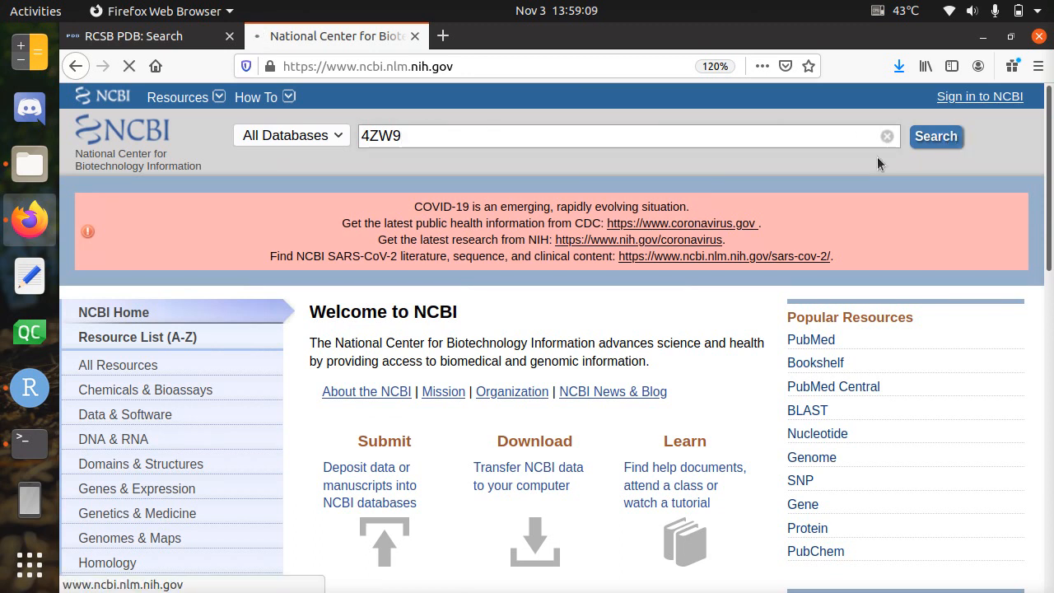
pyautogui.click(936, 135)
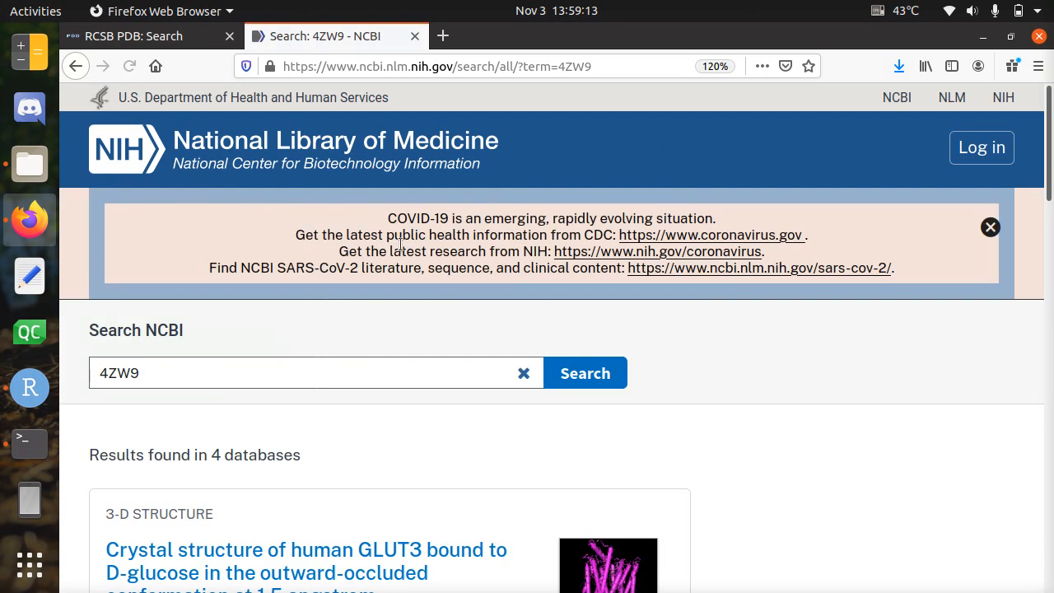
pyautogui.scroll(-3)
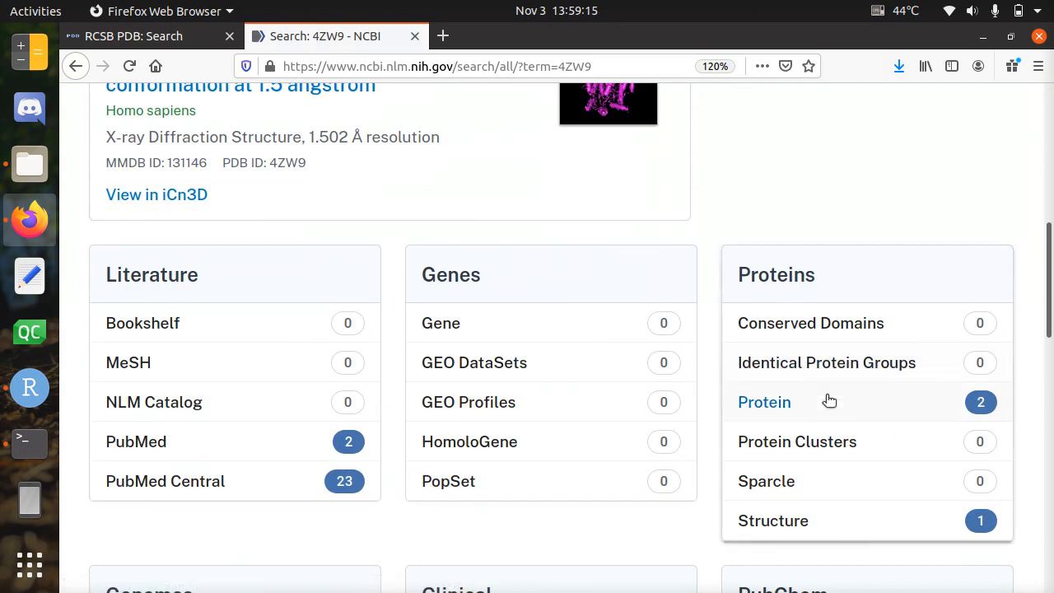
pyautogui.scroll(-3)
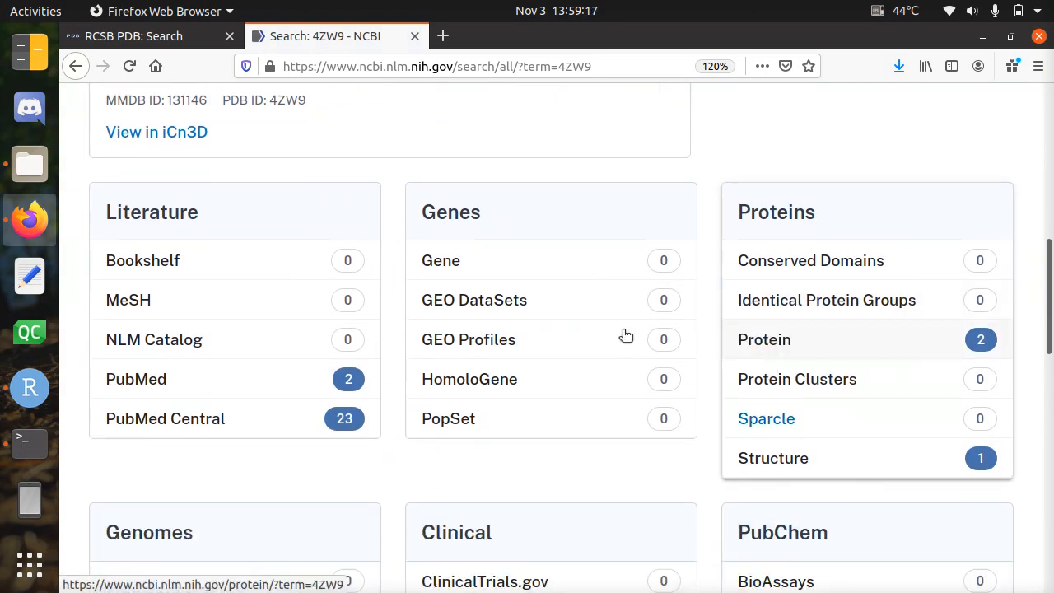
pyautogui.scroll(-3)
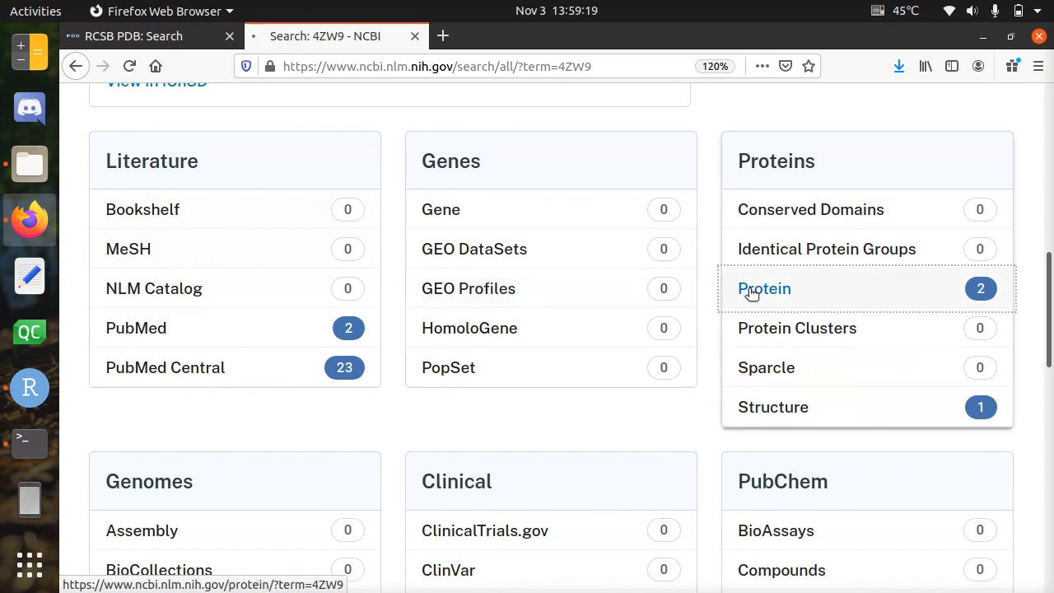
# Open the Chain A GLUT3 protein record from the two 4ZW9 Protein entries and review its sequence.
pyautogui.click(765, 288)
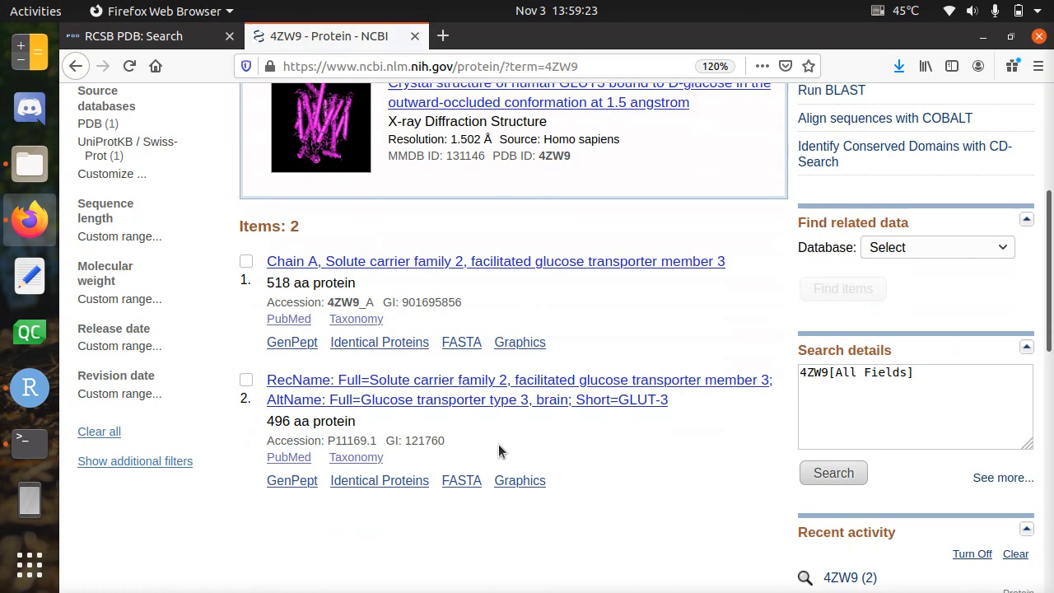
pyautogui.moveTo(406, 403)
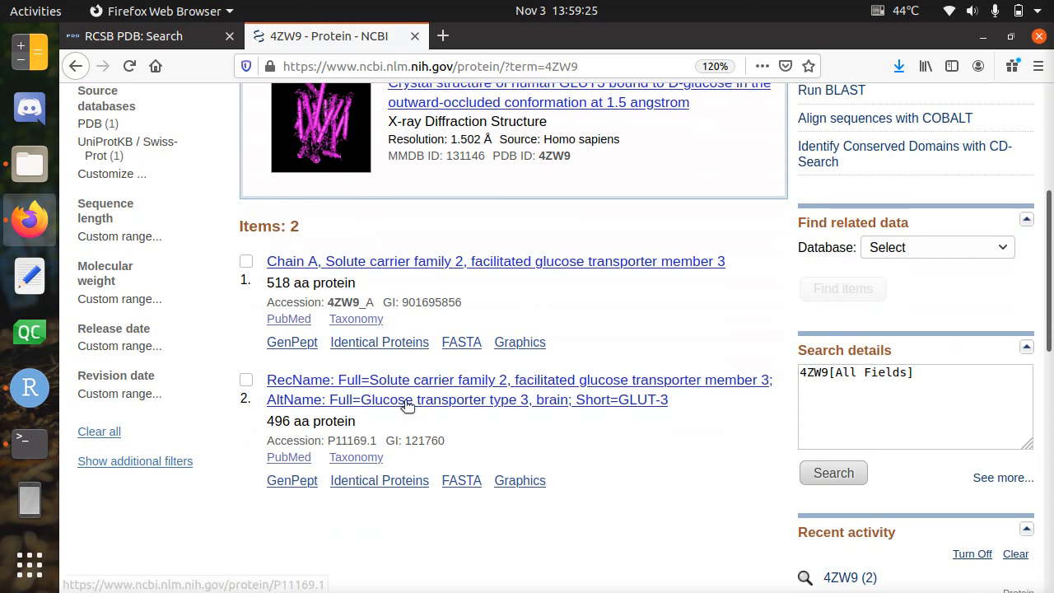
pyautogui.click(494, 261)
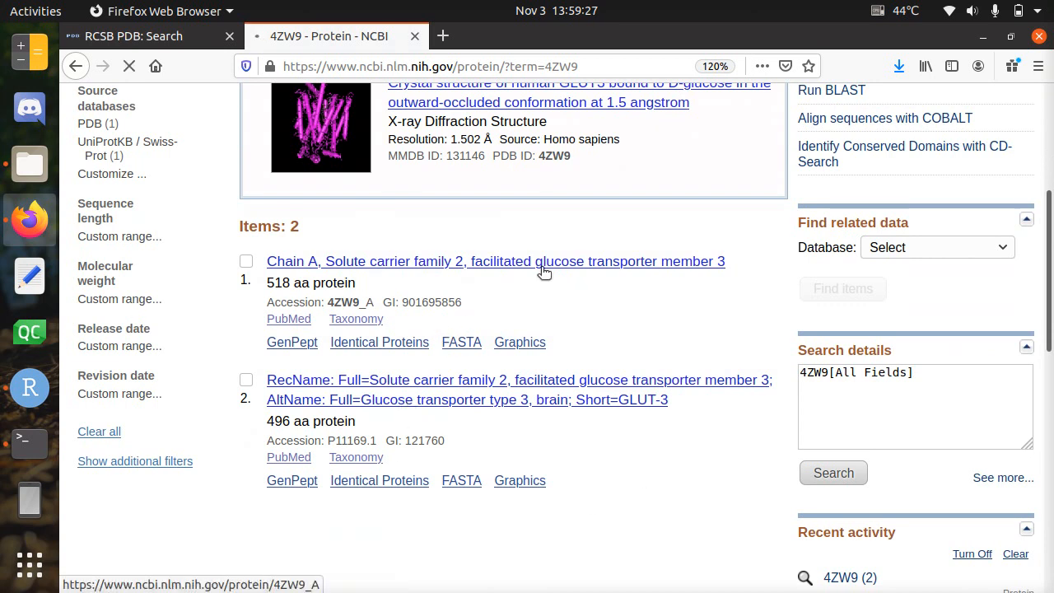
pyautogui.click(496, 261)
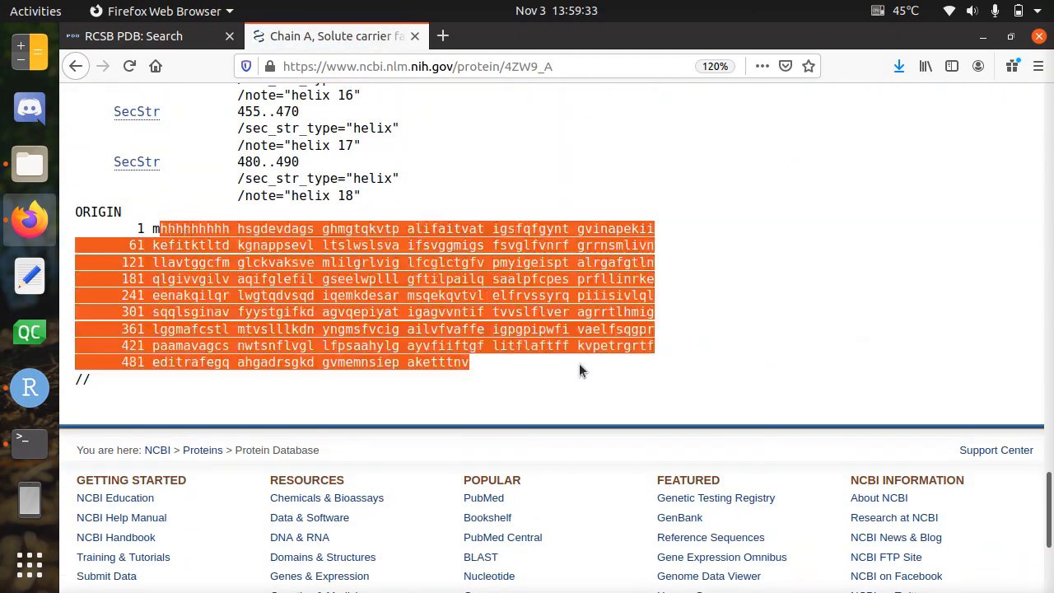
pyautogui.scroll(3)
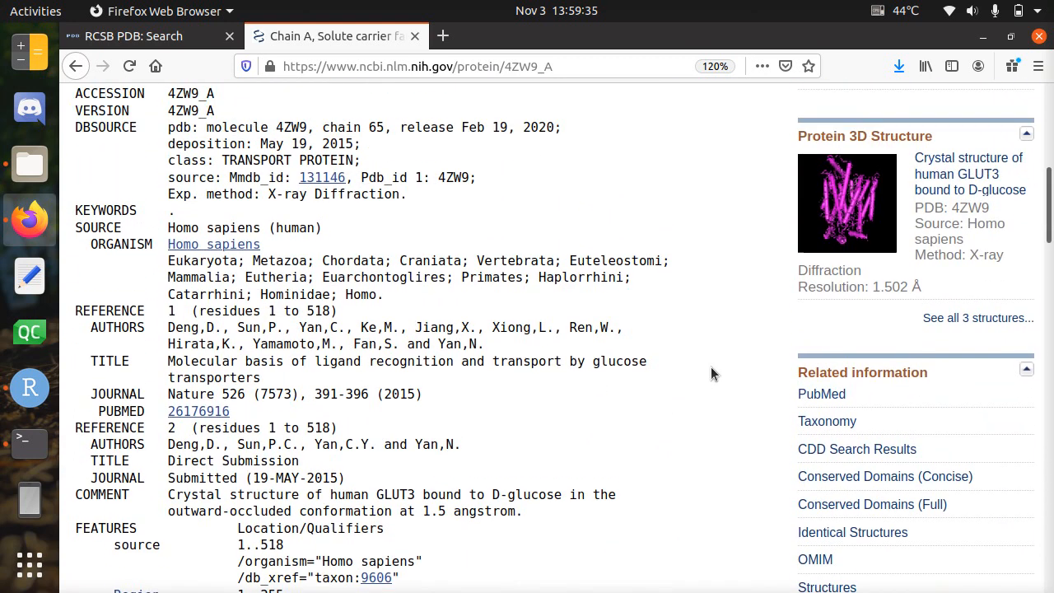
pyautogui.scroll(3)
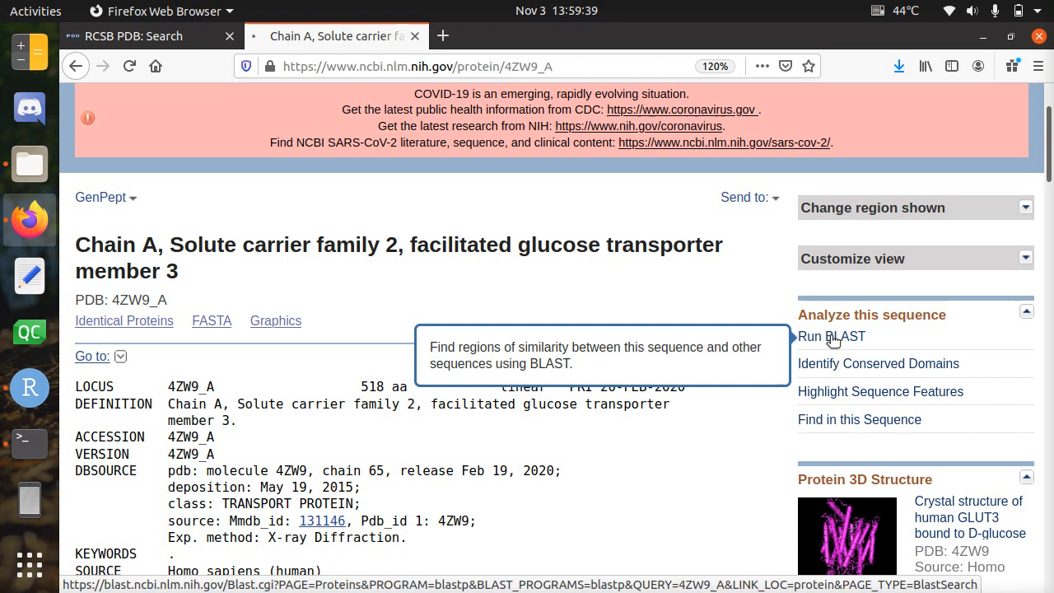
# Submit a blastp search of the Chain A sequence against the pdb database.
pyautogui.click(832, 336)
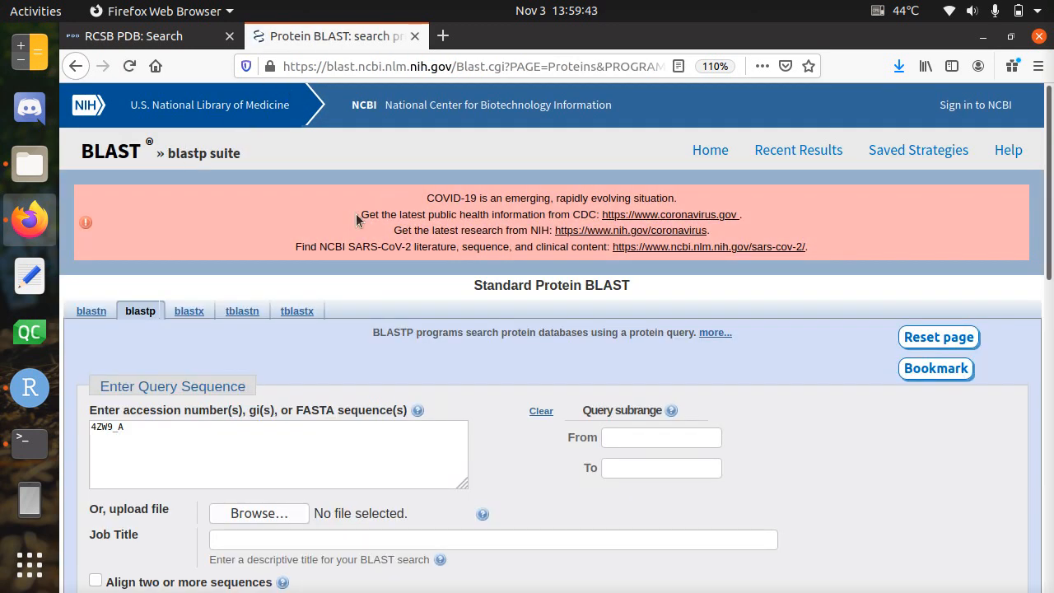
pyautogui.scroll(-3)
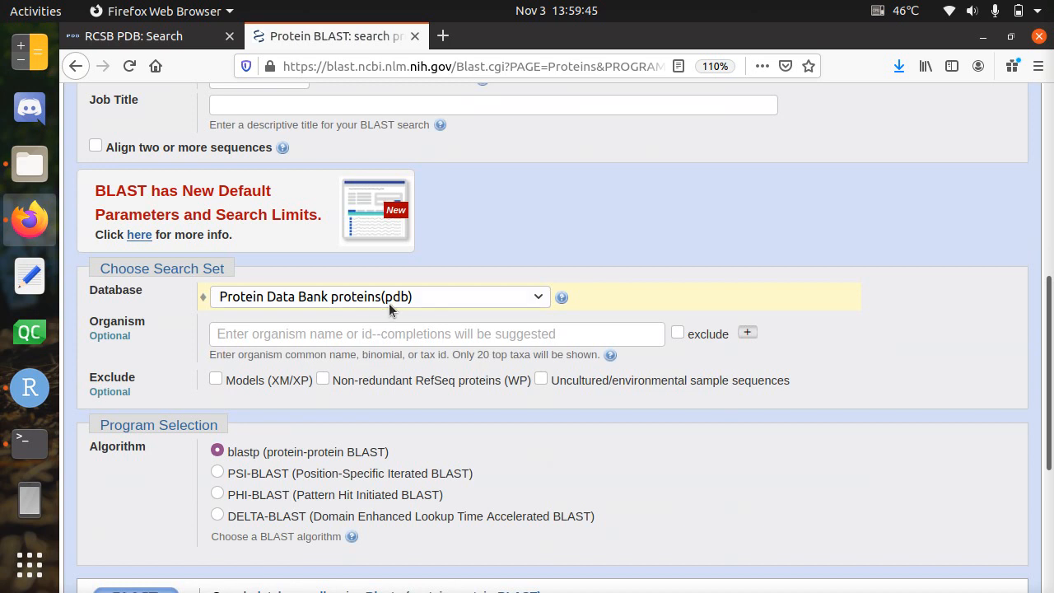
pyautogui.click(379, 297)
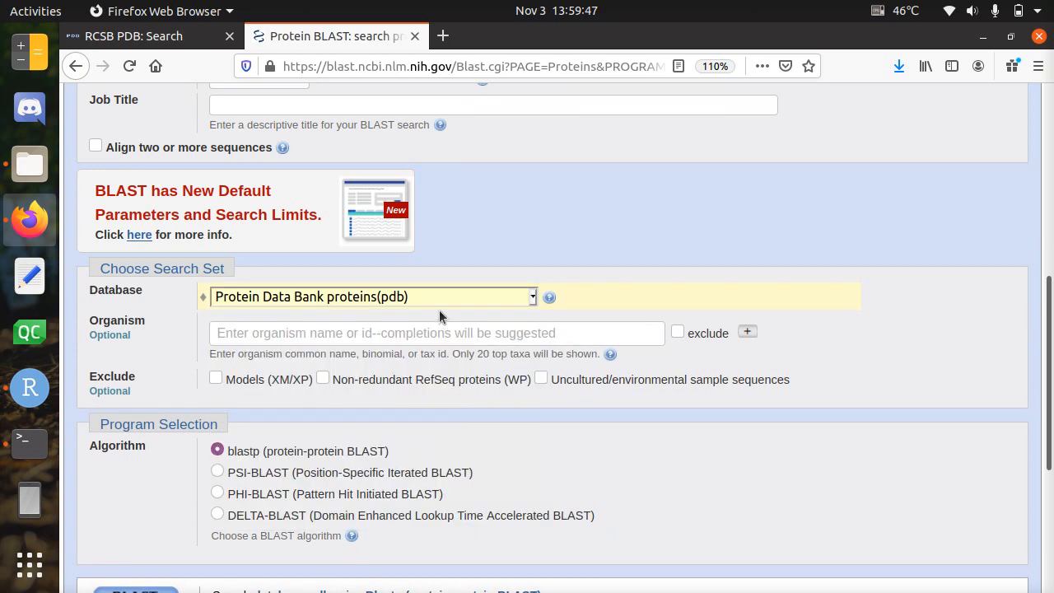
pyautogui.scroll(-3)
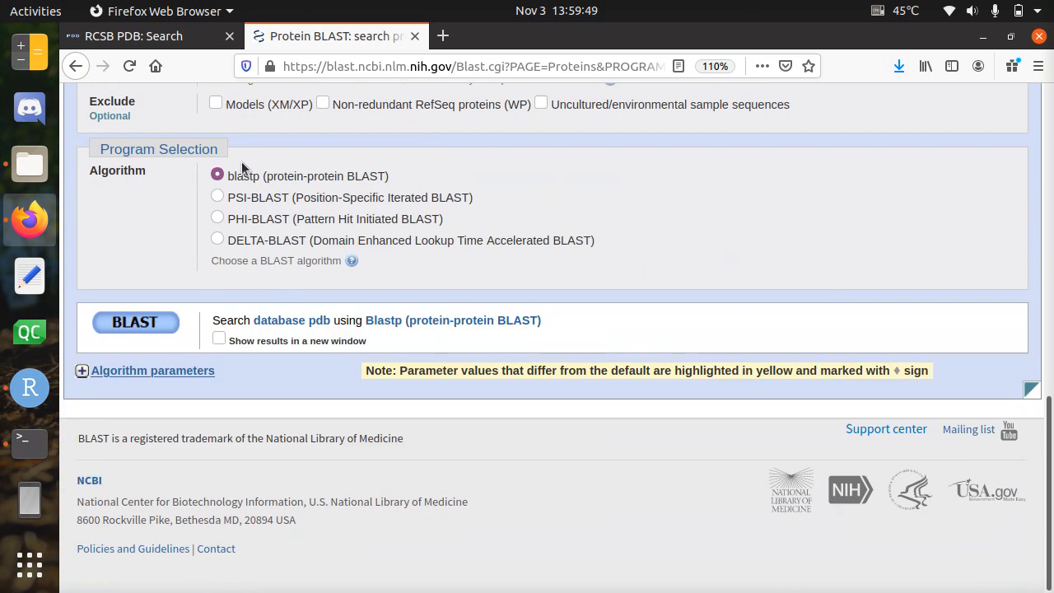
pyautogui.click(135, 321)
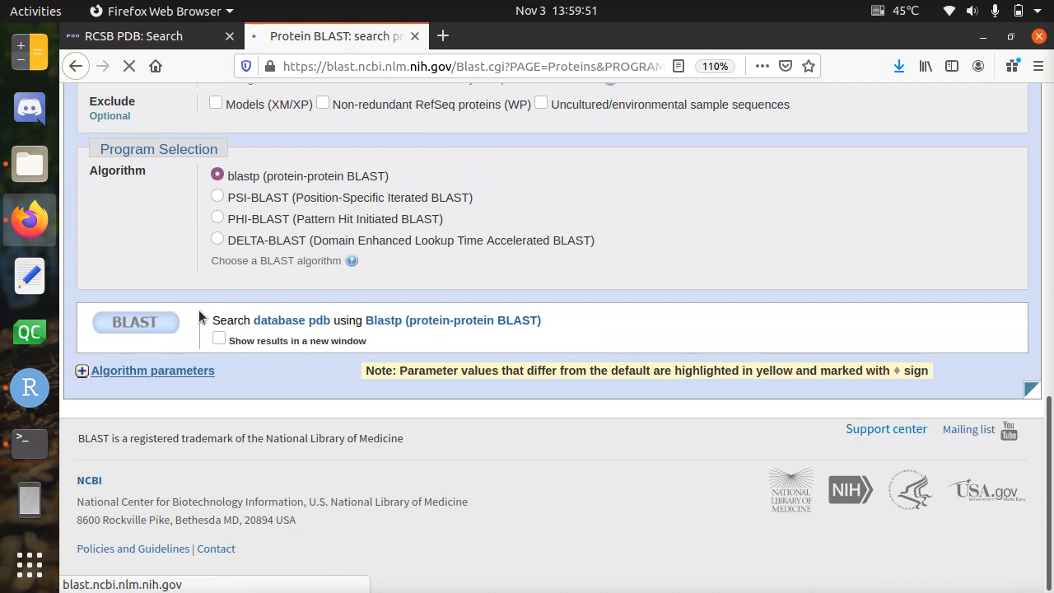
pyautogui.click(135, 322)
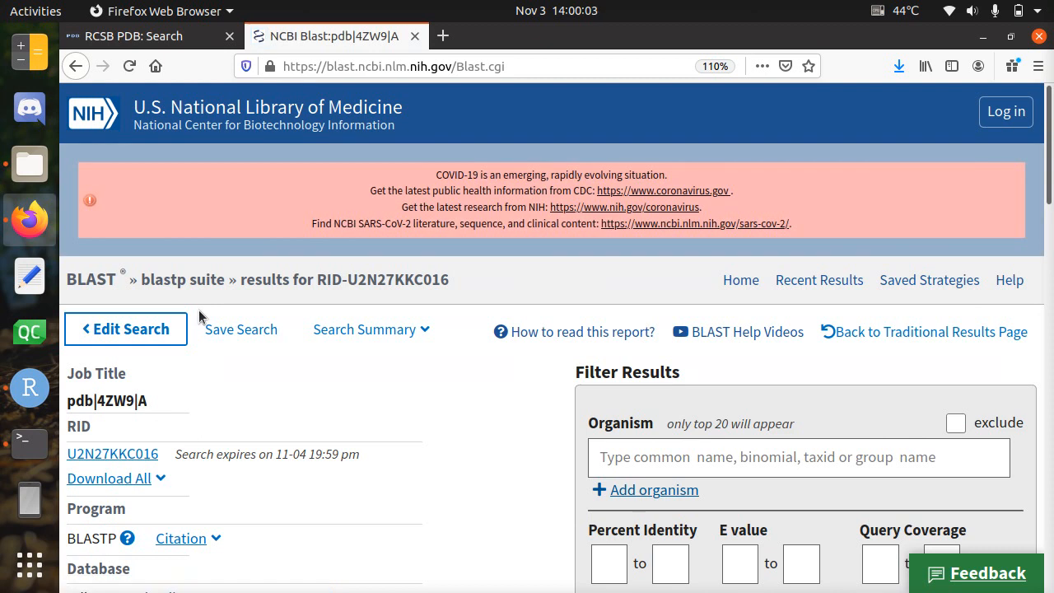
# Scroll the BLAST results to the Descriptions table of significant alignments.
pyautogui.scroll(-3)
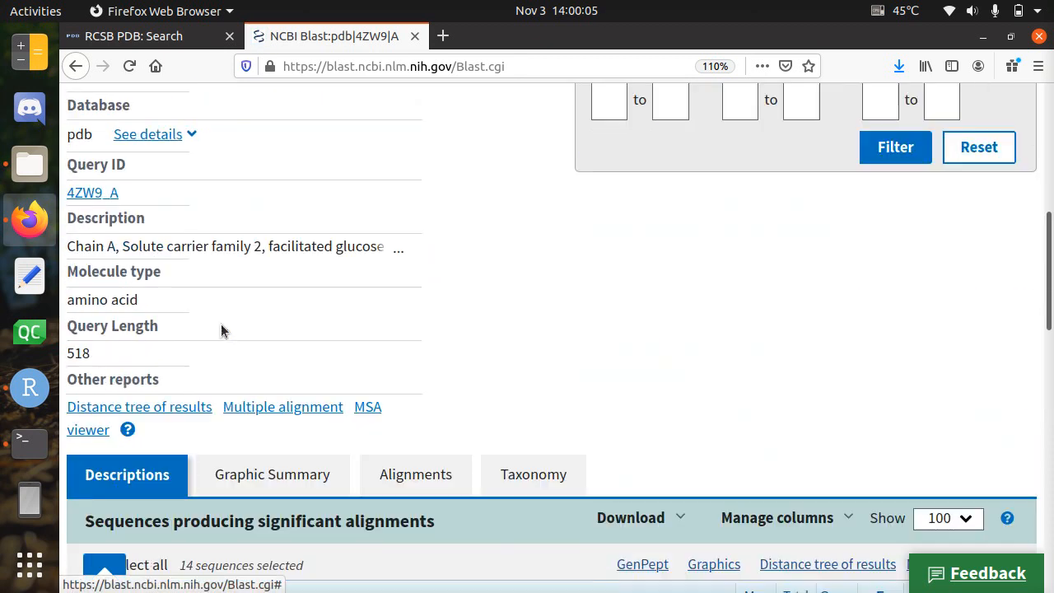
pyautogui.scroll(-3)
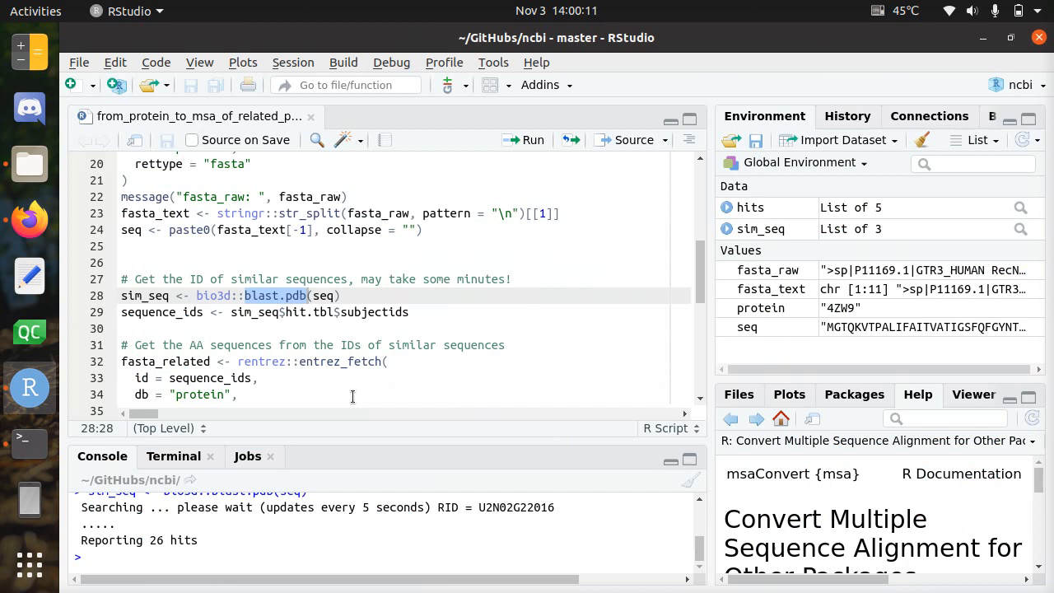
pyautogui.scroll(-3)
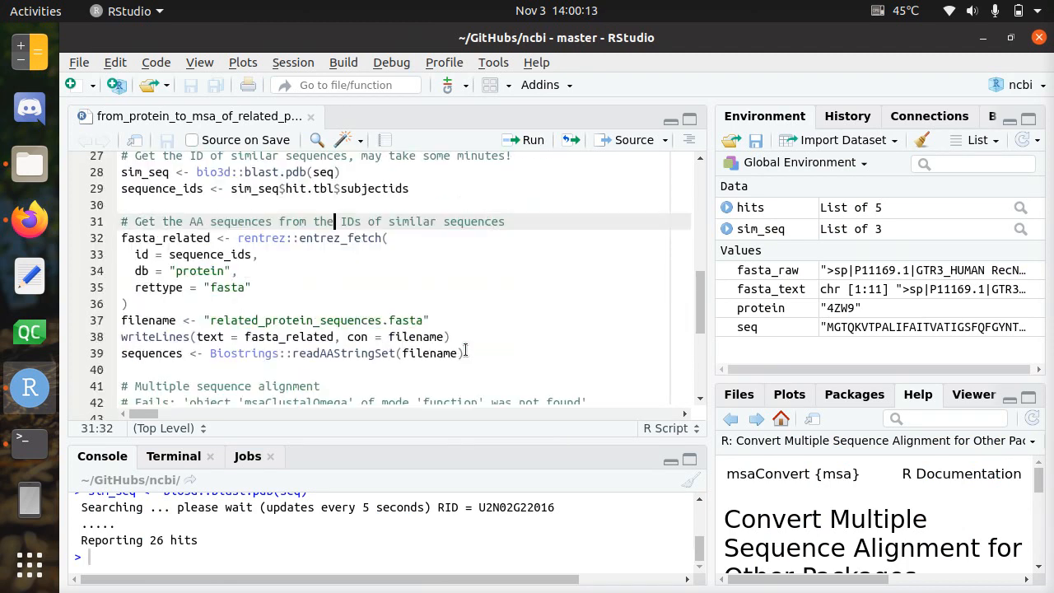
pyautogui.click(321, 237)
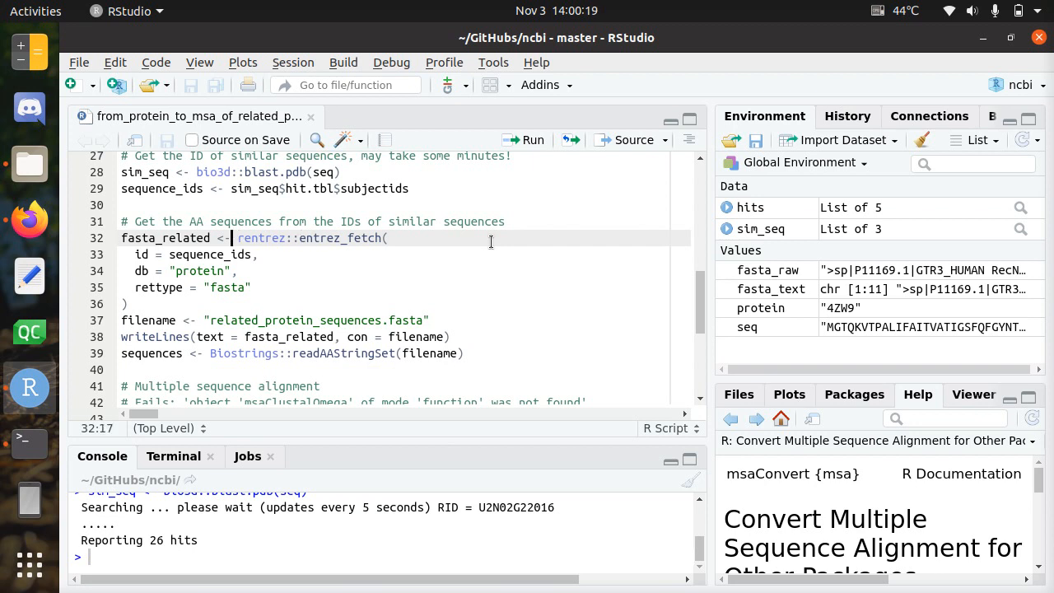
pyautogui.doubleClick(161, 188)
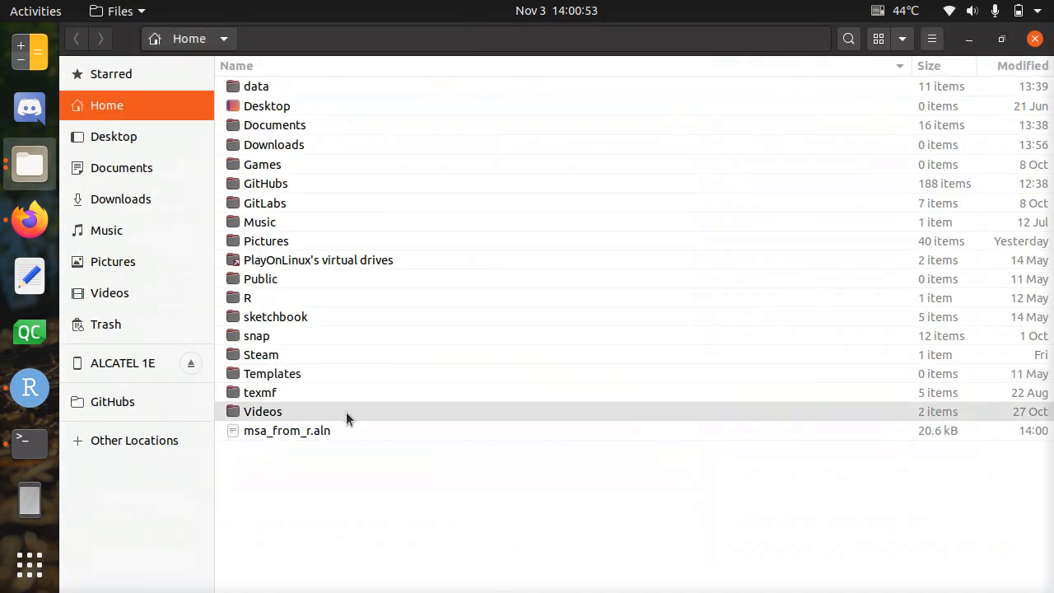
# Open msa_from_r.aln in SeaView and return to the BLAST results in Firefox.
pyautogui.doubleClick(286, 430)
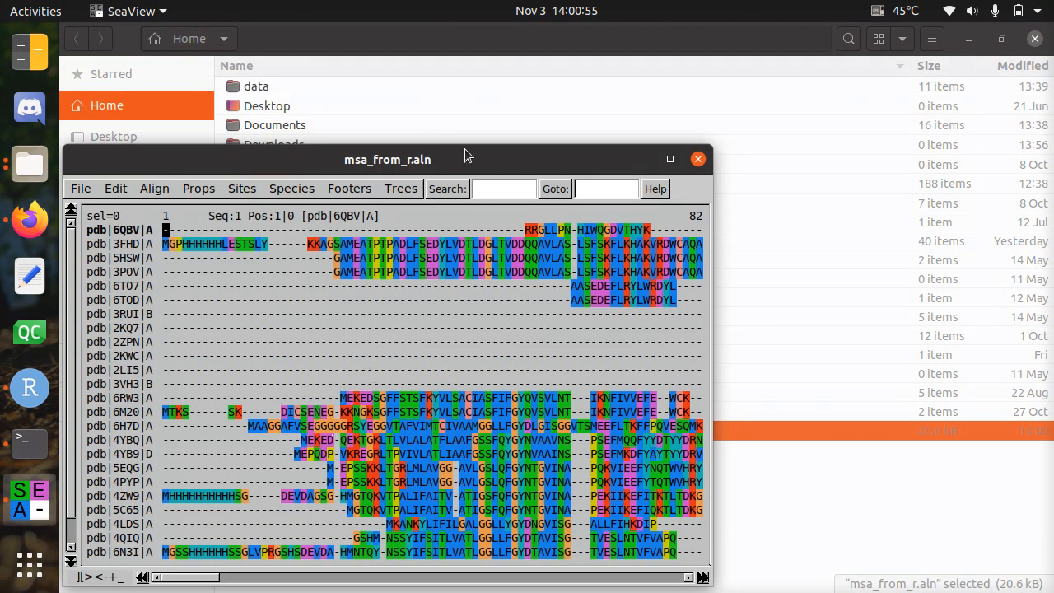
pyautogui.press('alt+Tab')
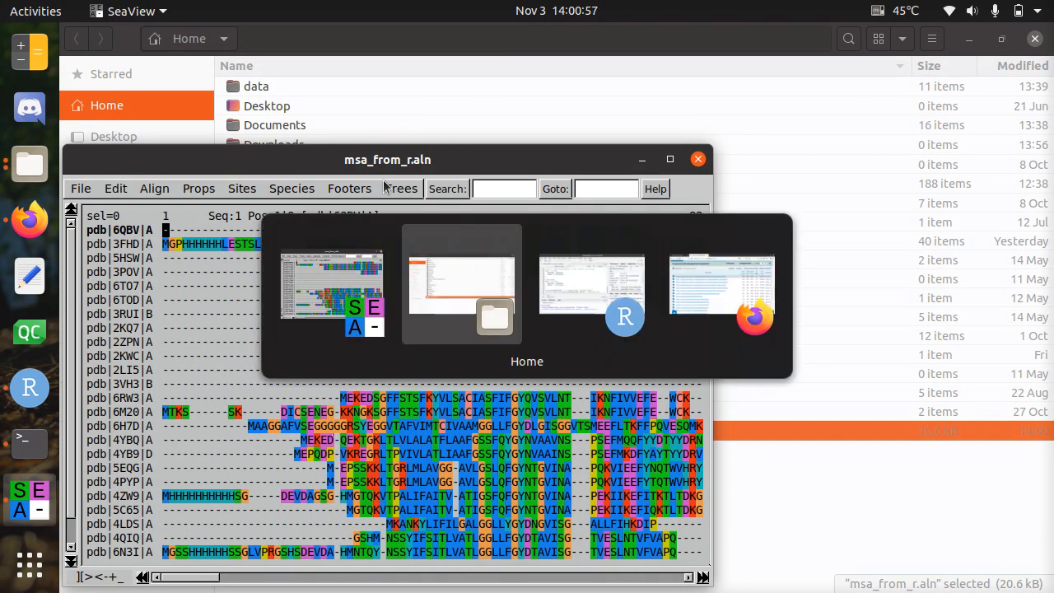
pyautogui.click(592, 283)
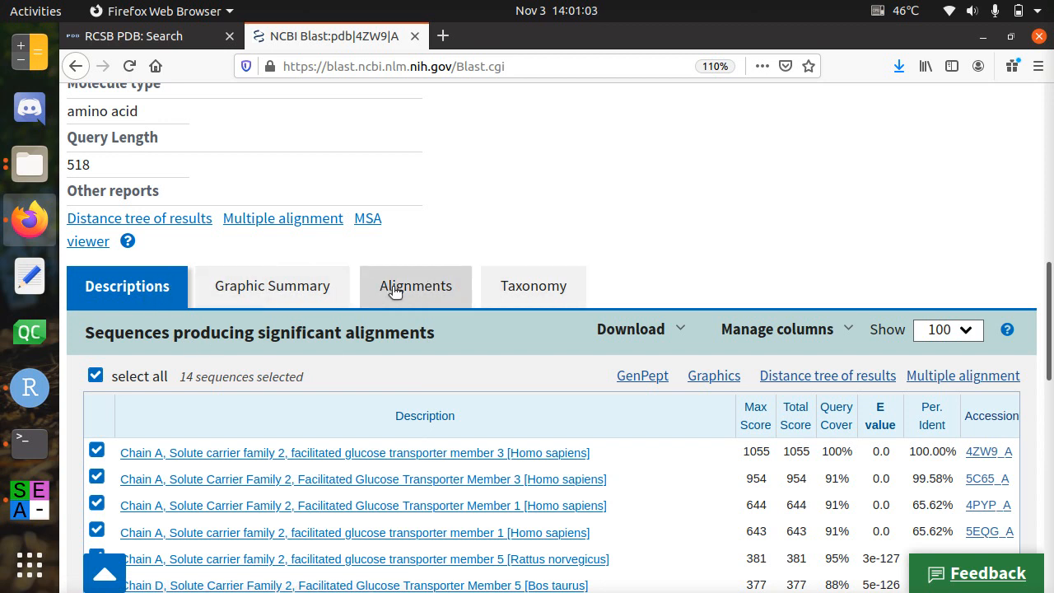
# Show the pairwise alignments of the 14 hits and review the download formats.
pyautogui.click(415, 286)
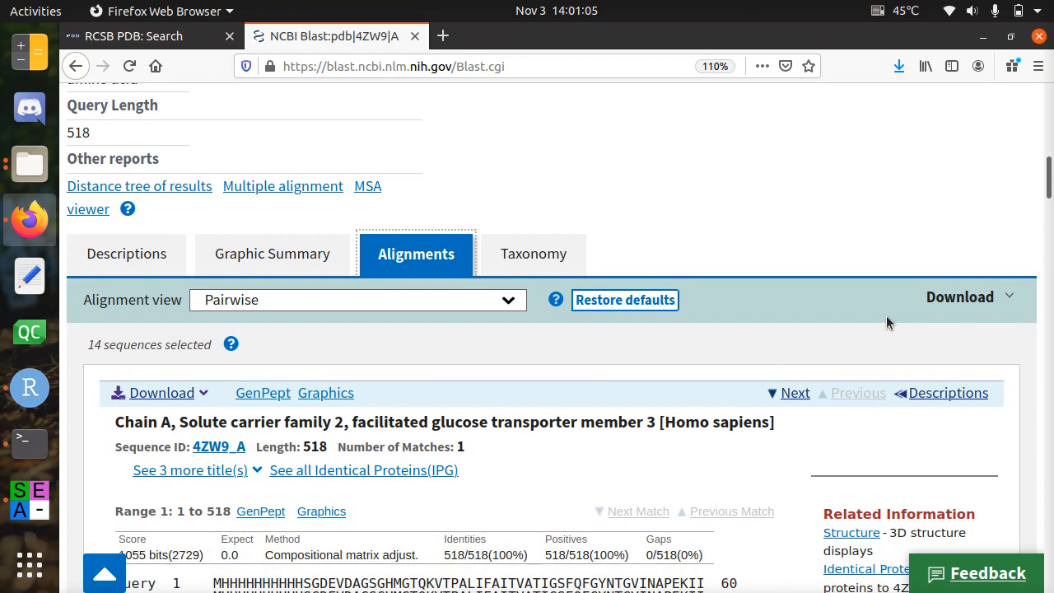
pyautogui.click(958, 297)
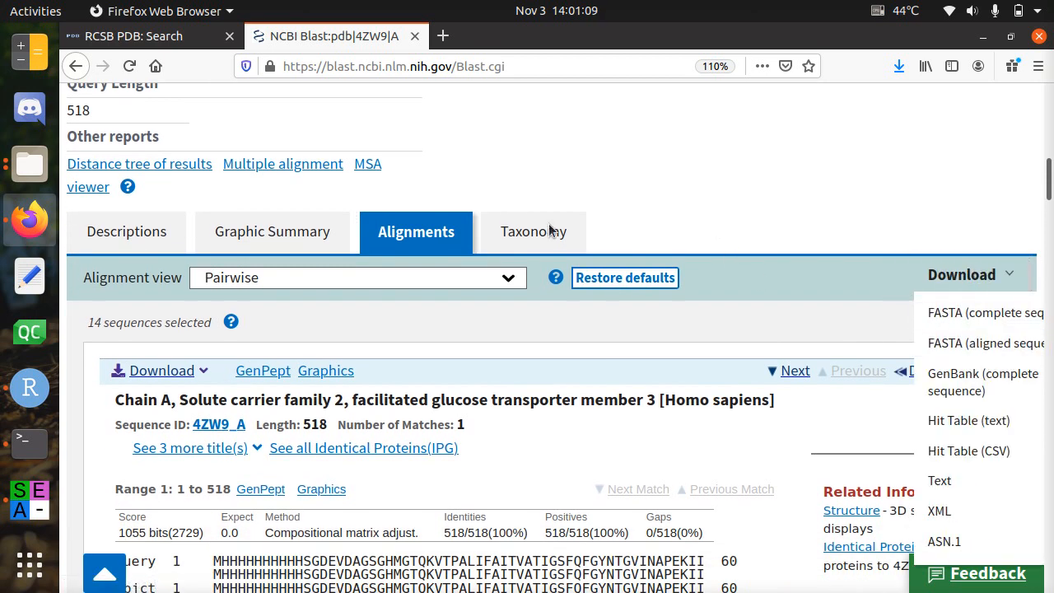
pyautogui.click(125, 231)
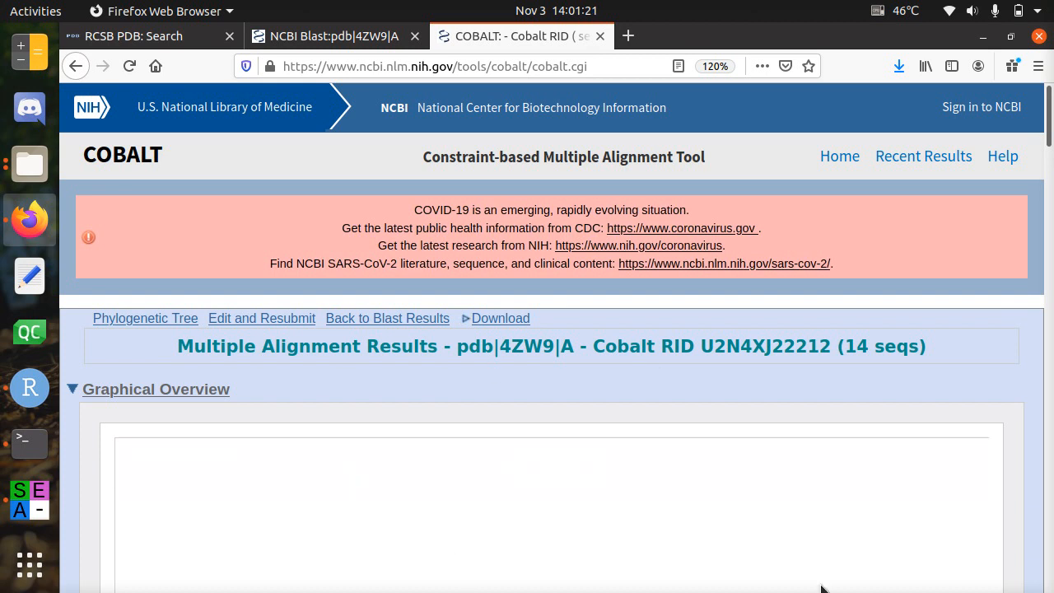
# Download the COBALT 14-sequence alignment as a FASTA Alignment file and save it.
pyautogui.scroll(-3)
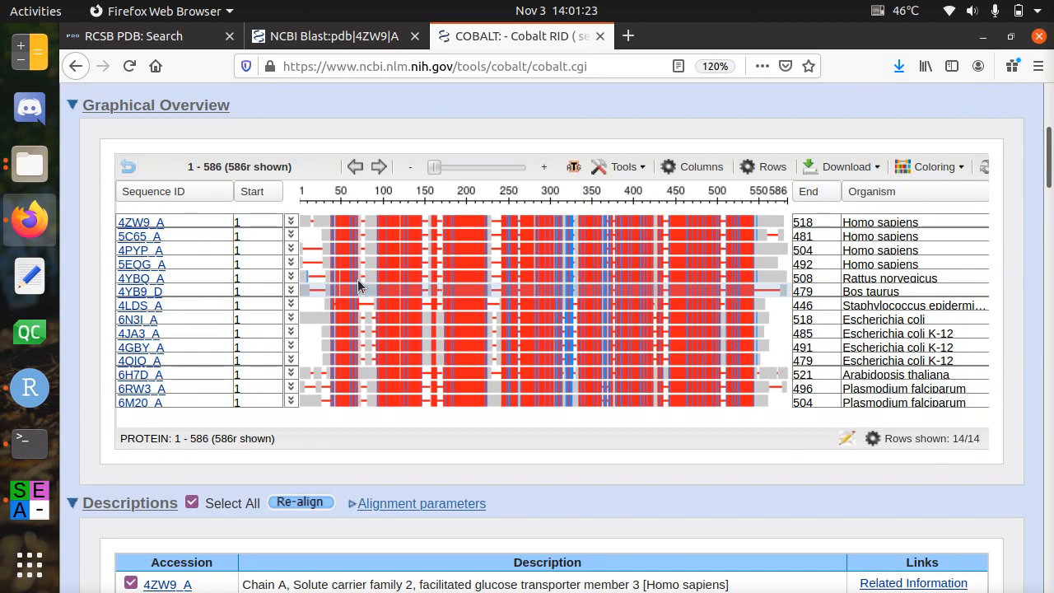
pyautogui.click(847, 166)
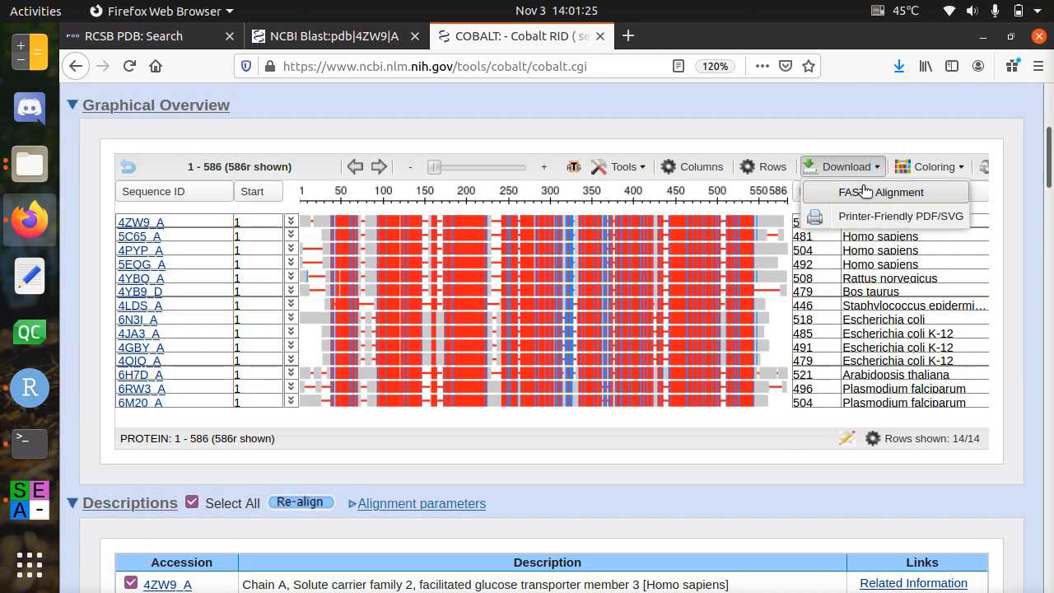
pyautogui.click(883, 191)
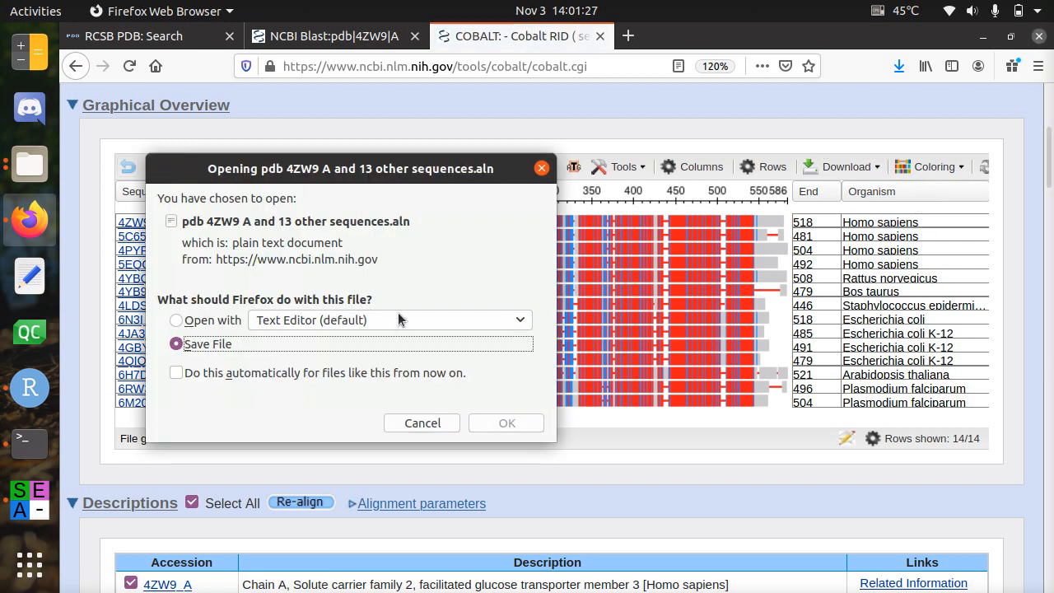
pyautogui.click(507, 422)
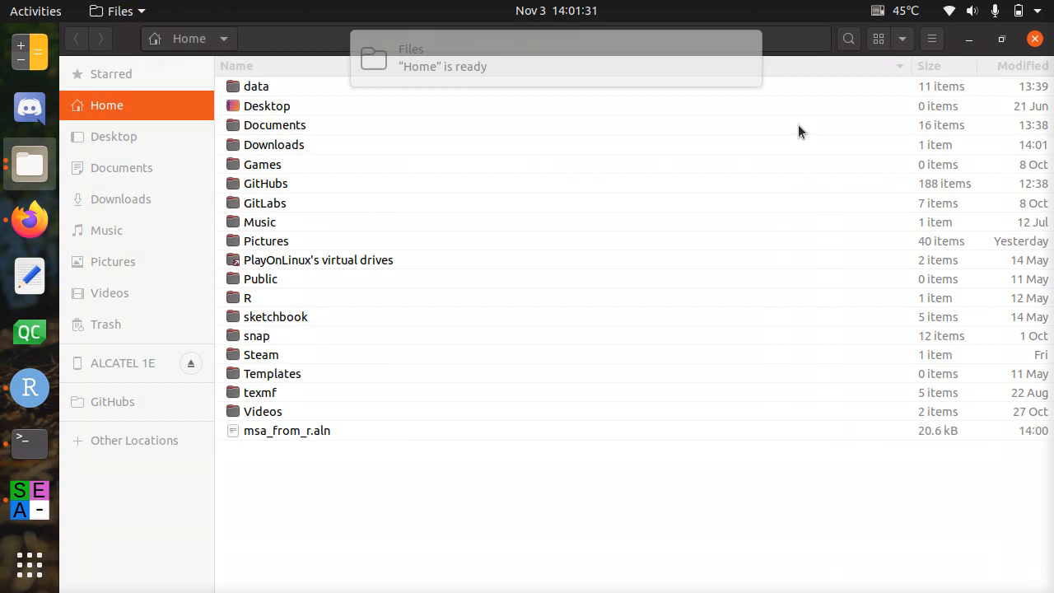
# Open 'pdb 4ZW9 A and 13 other sequences.aln' from Downloads in SeaView.
pyautogui.click(121, 198)
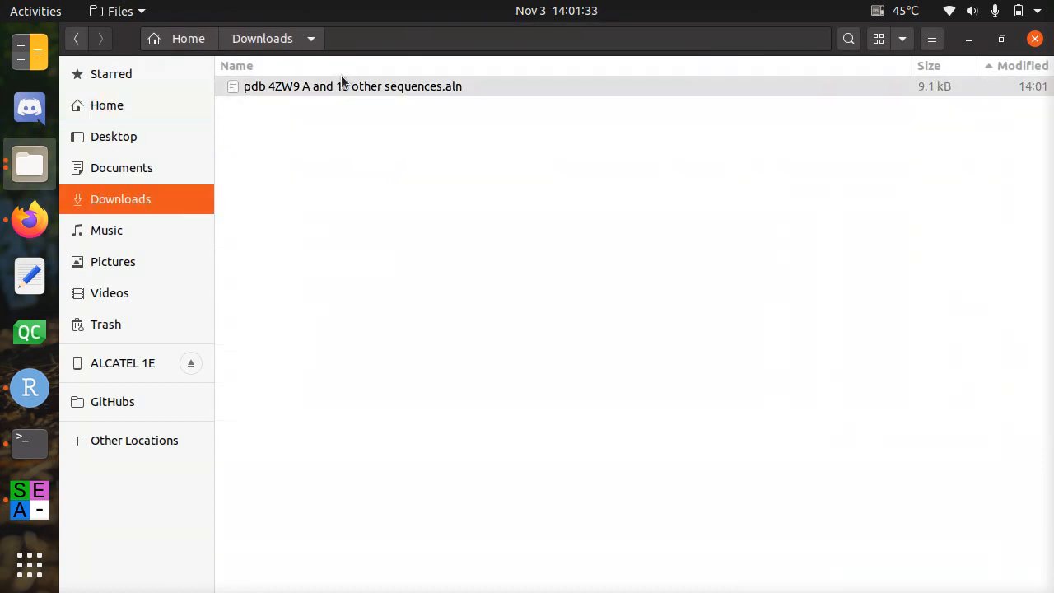
pyautogui.doubleClick(352, 86)
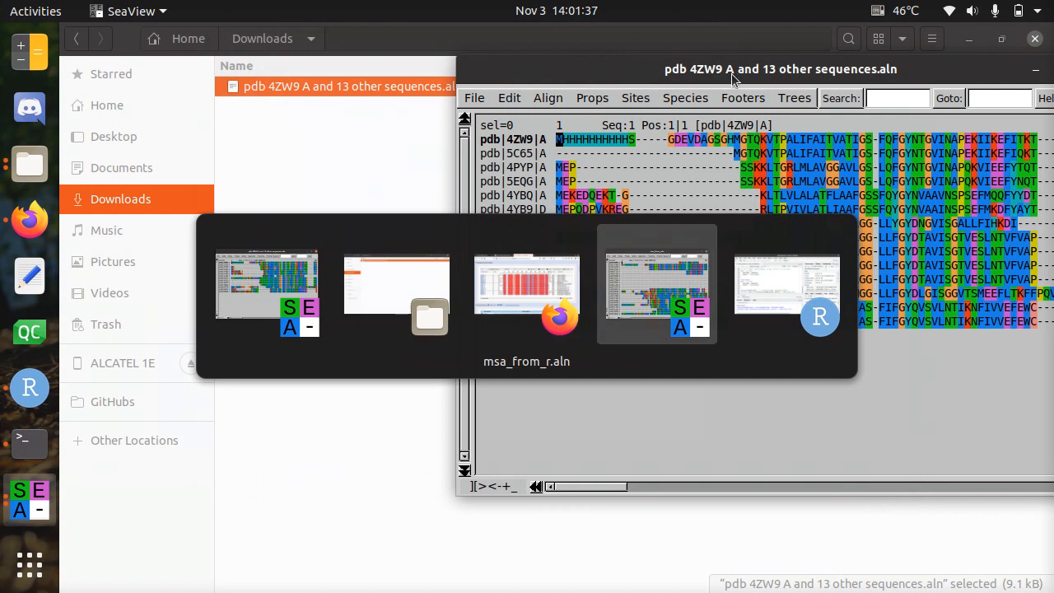
# Arrange msa_from_r.aln and the COBALT alignment windows side by side, then switch back to RStudio.
pyautogui.click(528, 293)
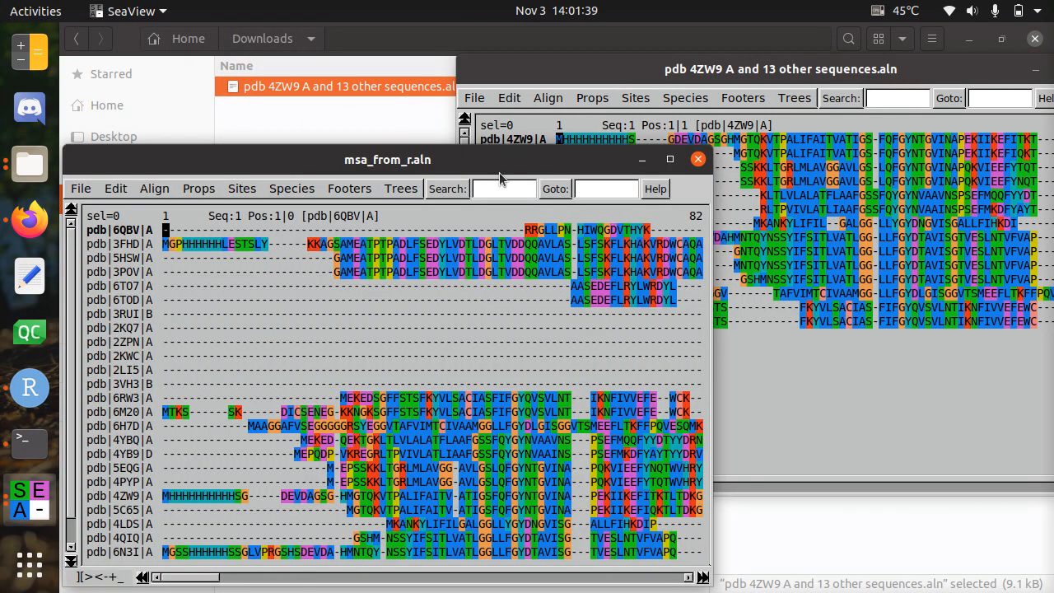
pyautogui.click(669, 158)
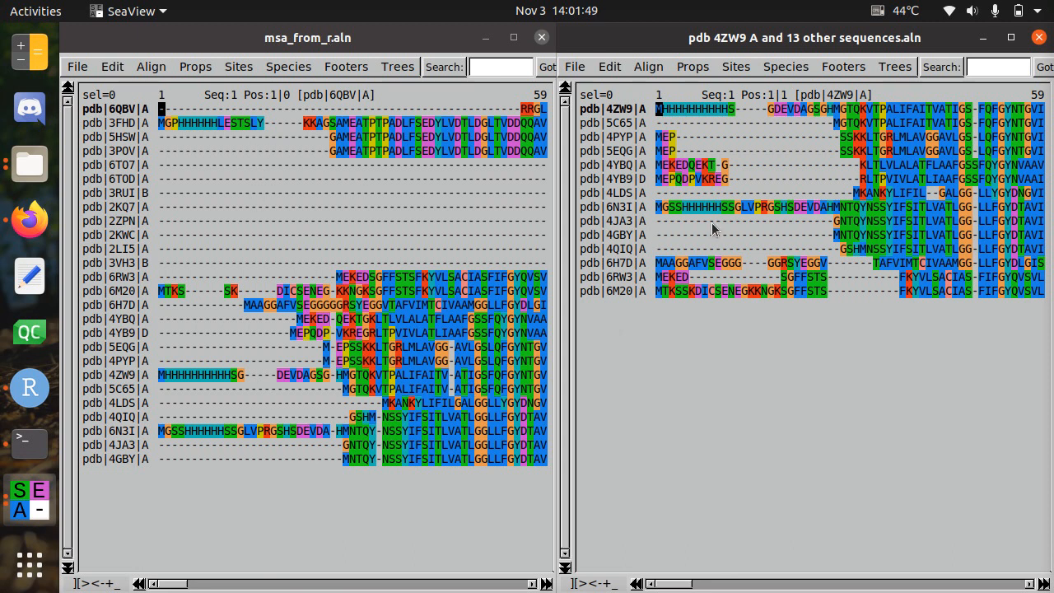
pyautogui.moveTo(597, 180)
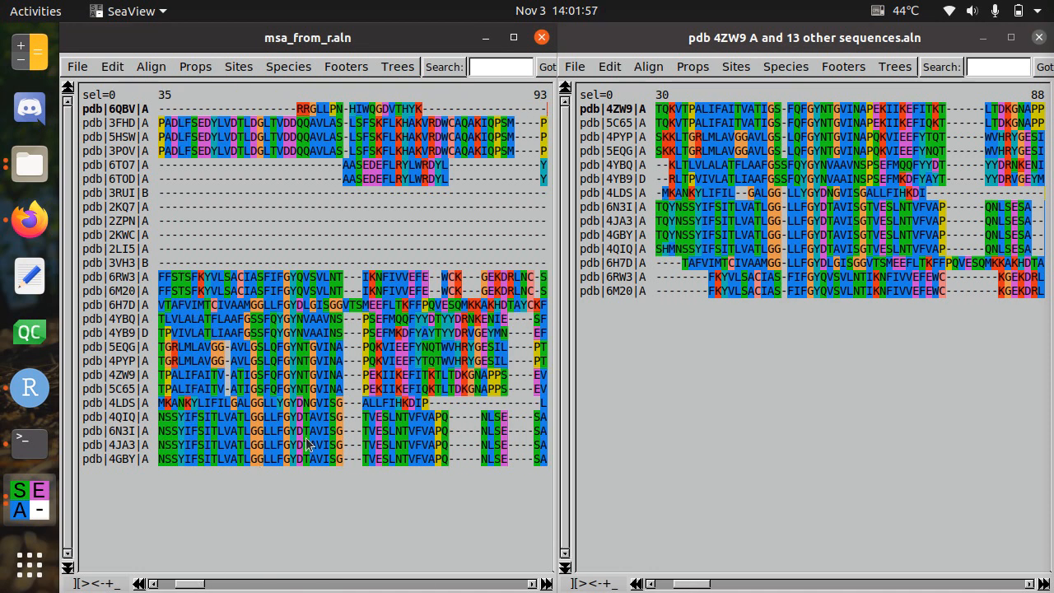
pyautogui.press('alt+tab')
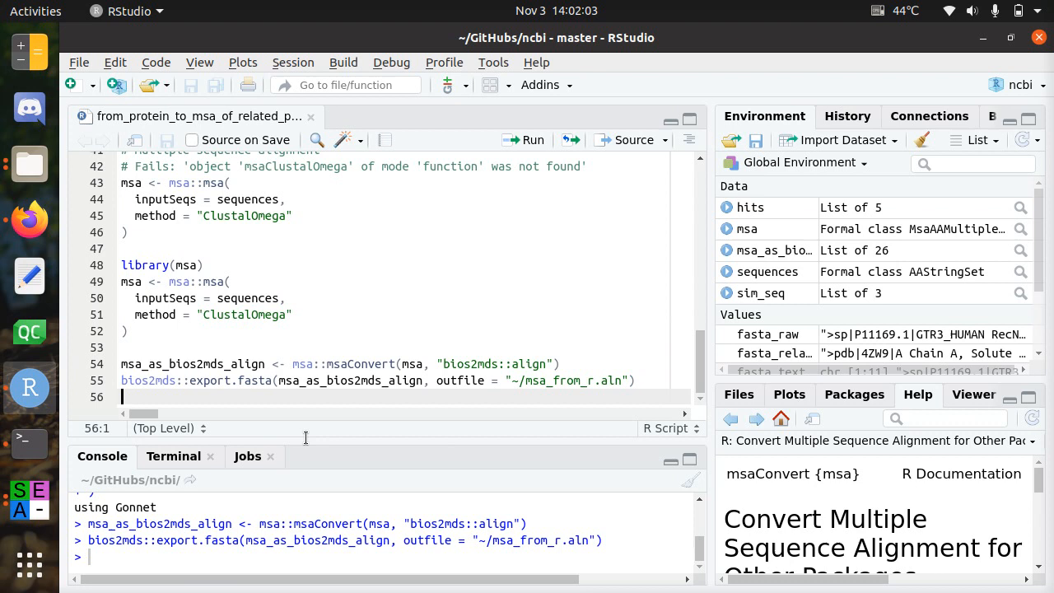
# Run the protein and entrez_search lines and print hits for 4ZW9 with its two IDs 121760 and 901695856.
pyautogui.click(304, 364)
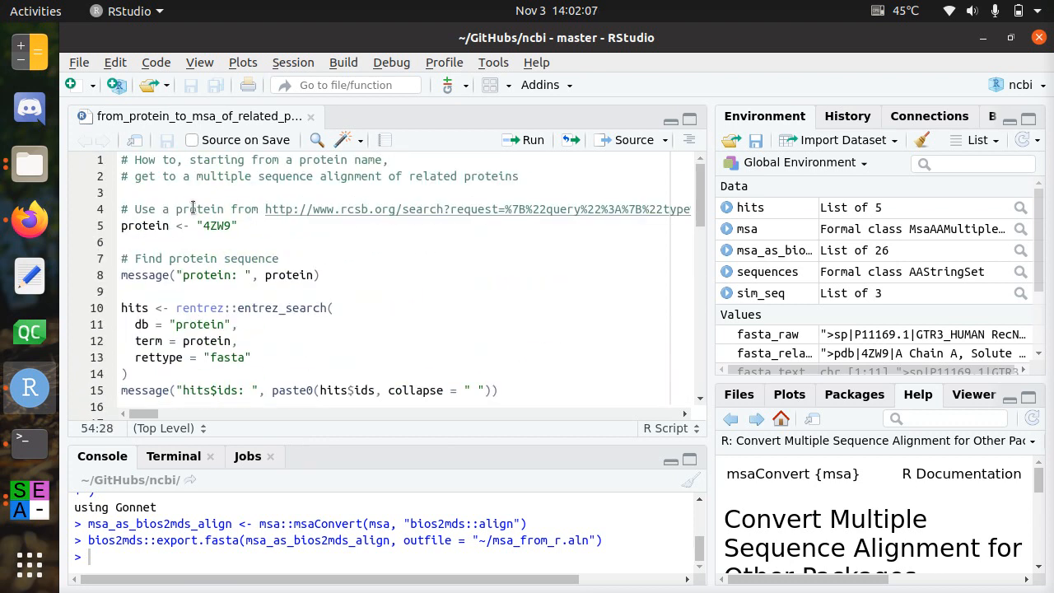
pyautogui.click(234, 209)
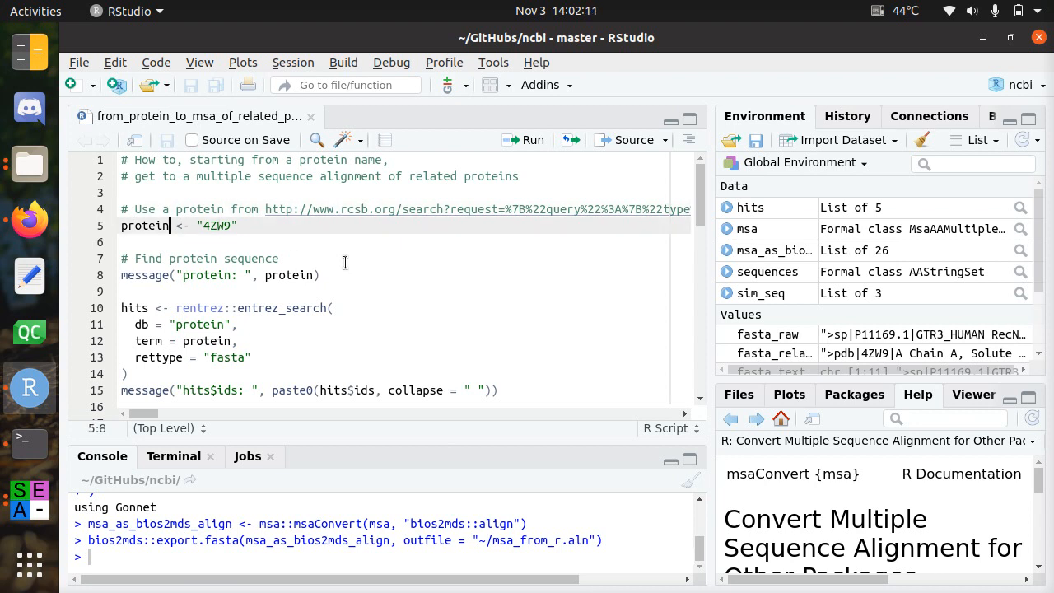
pyautogui.doubleClick(145, 226)
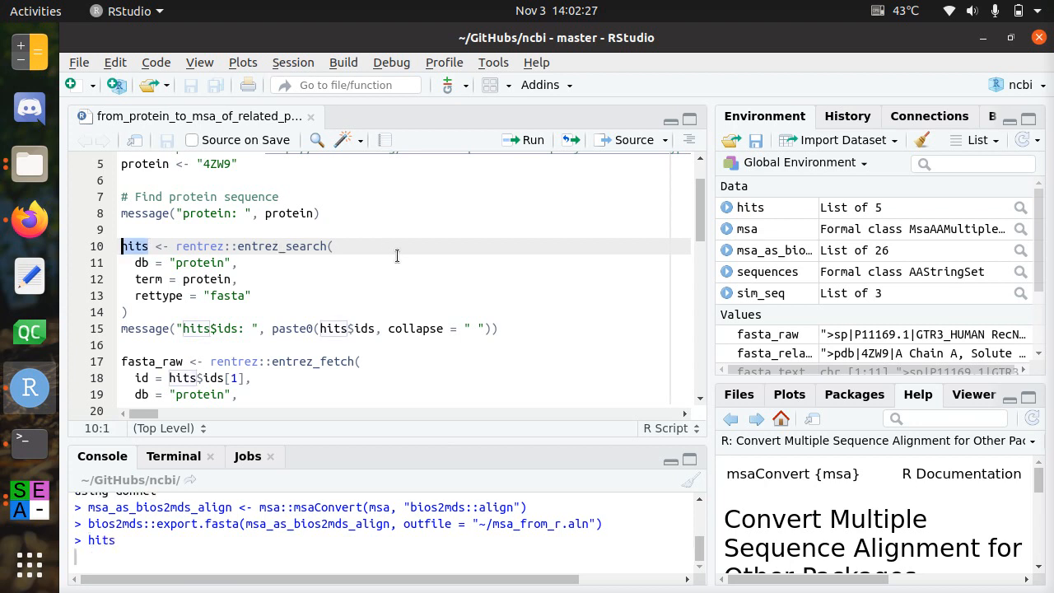
pyautogui.press('Return')
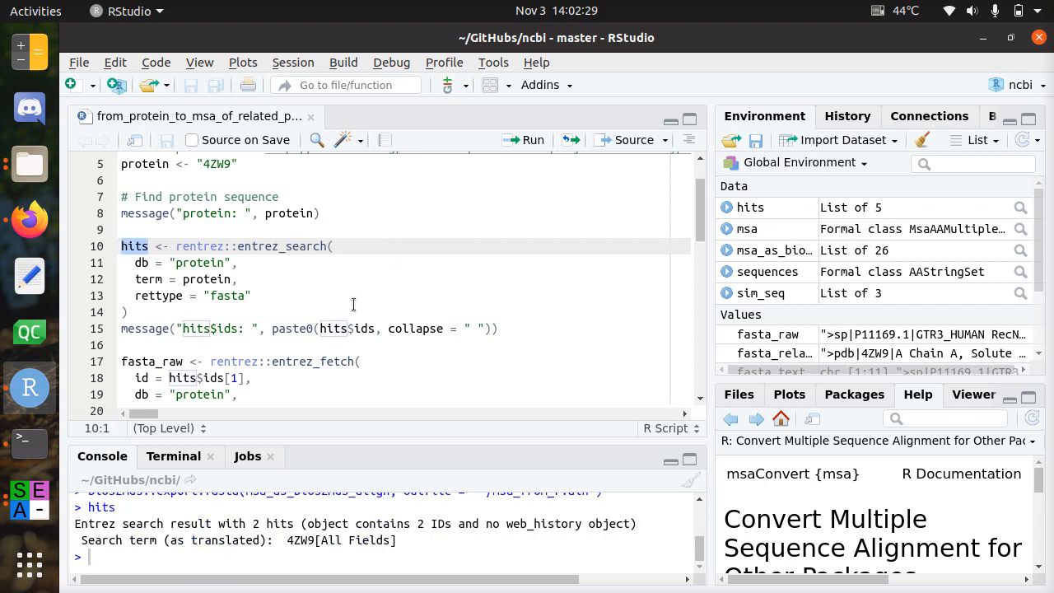
pyautogui.write('hi')
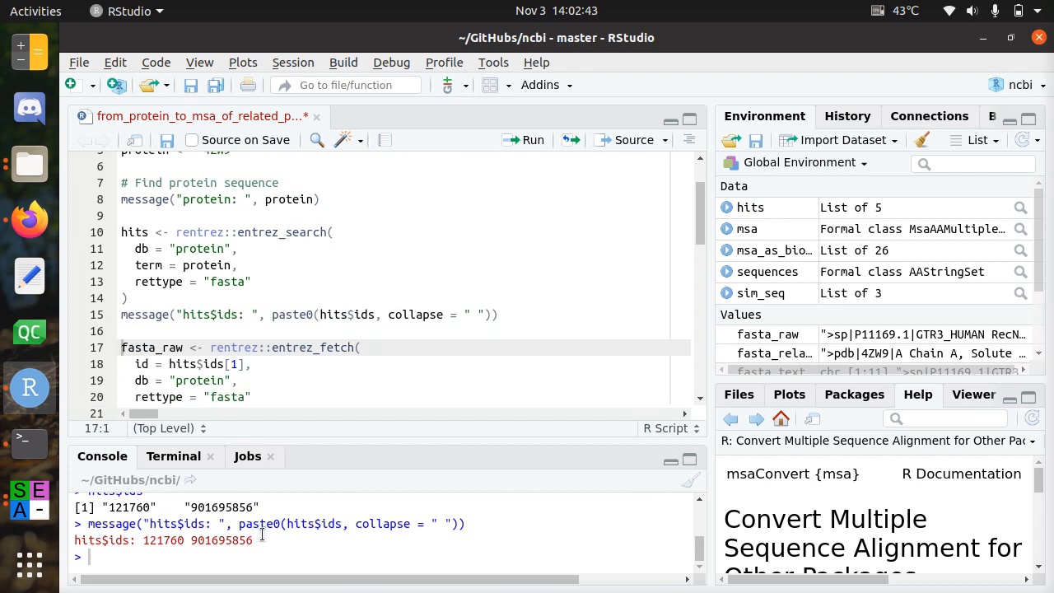
# Run fasta_raw to print the fetched GLUT3 FASTA record of the first hit.
pyautogui.scroll(-3)
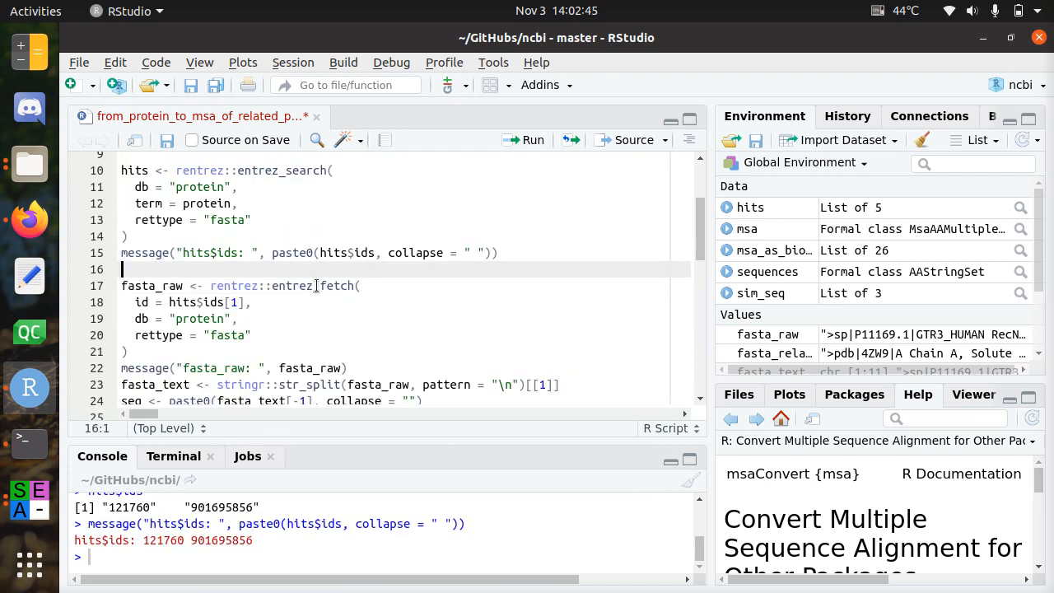
pyautogui.doubleClick(313, 286)
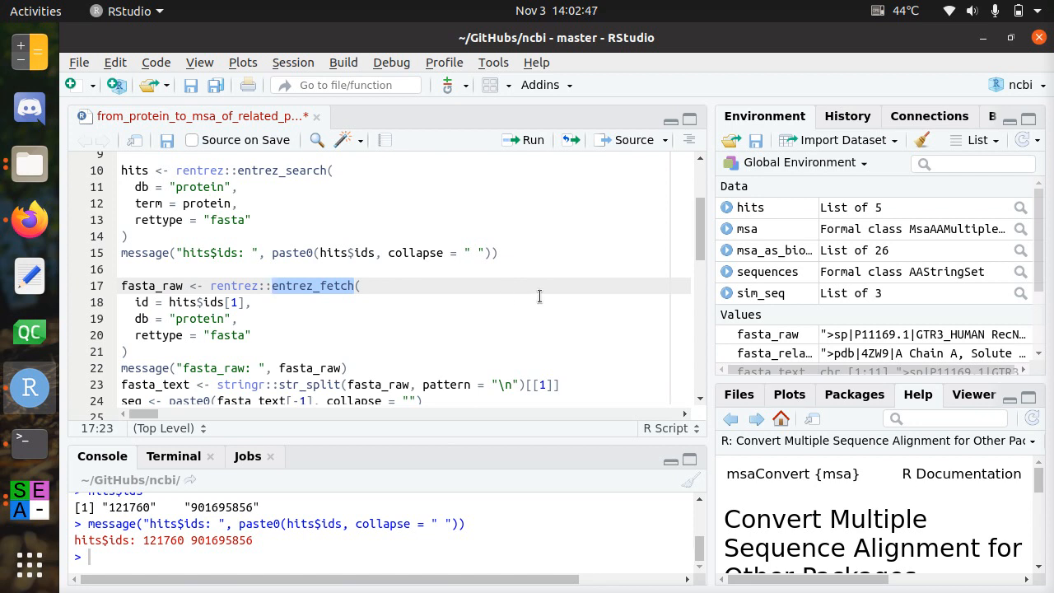
pyautogui.click(191, 286)
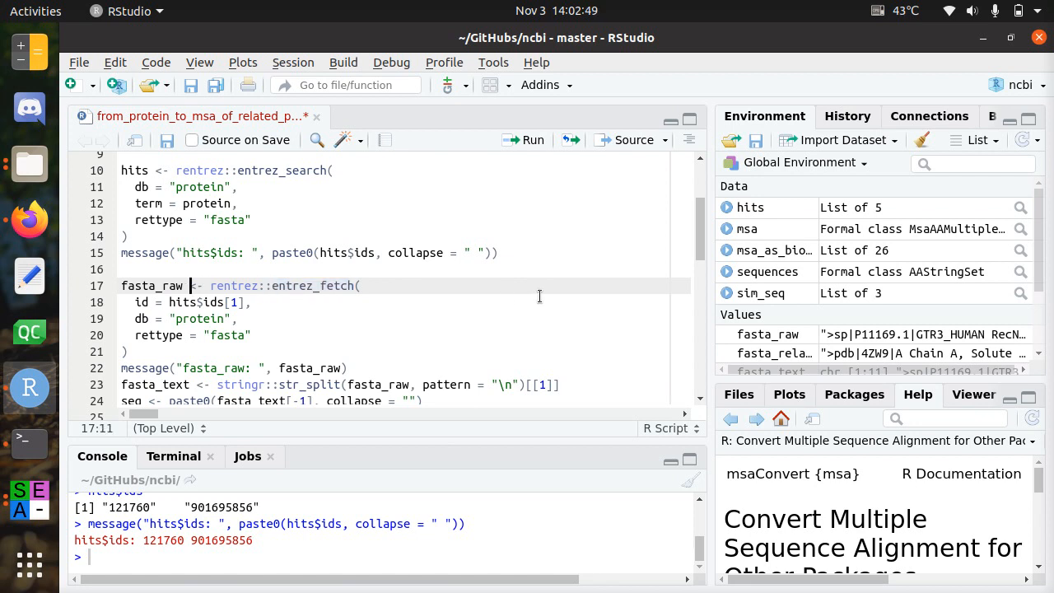
pyautogui.click(534, 139)
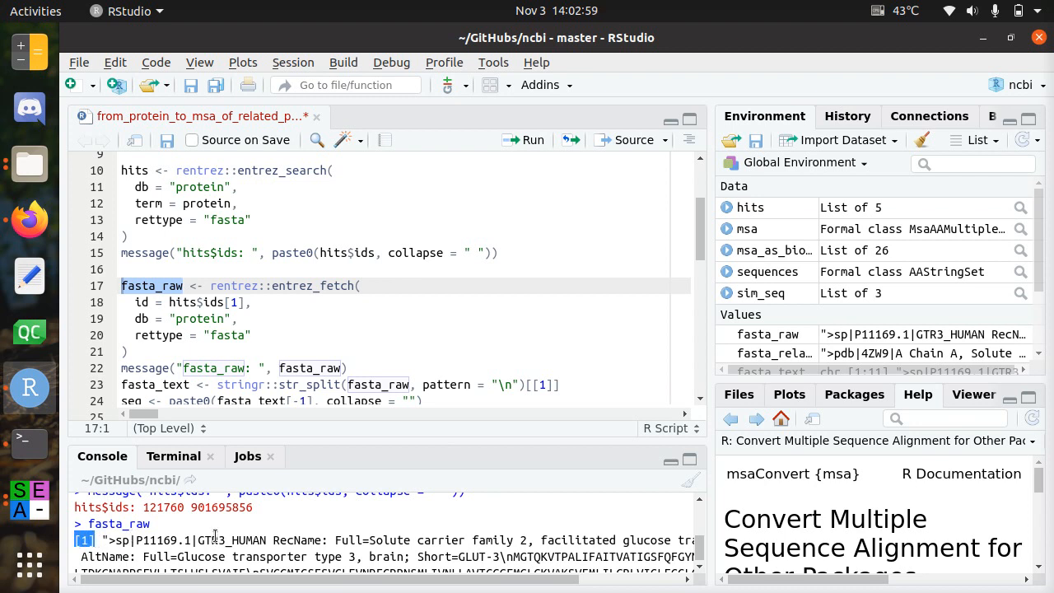
pyautogui.moveTo(218, 544)
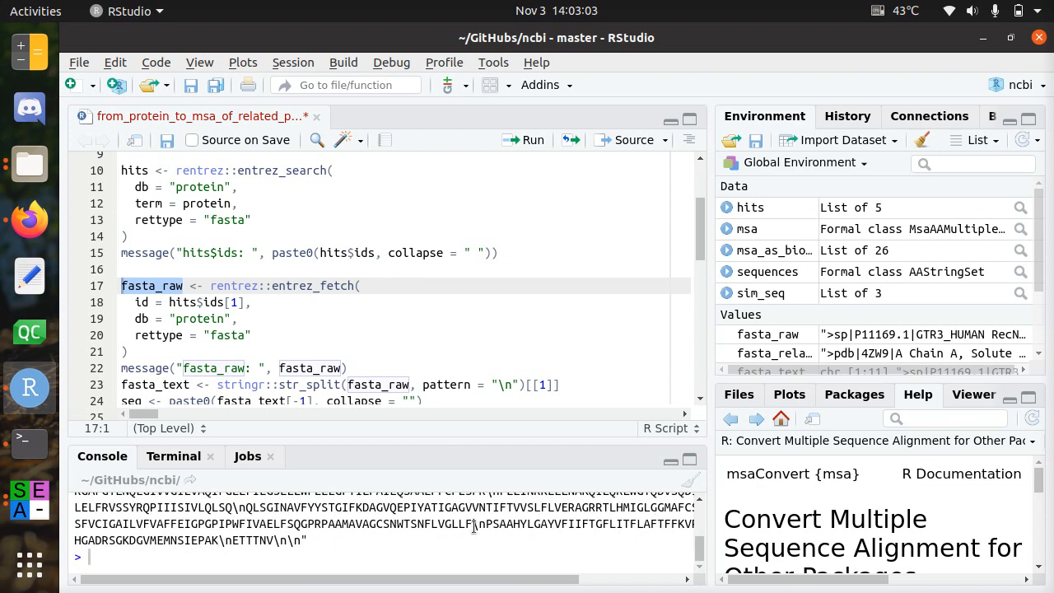
# Run fasta_text to print the FASTA record split into separate lines.
pyautogui.doubleClick(478, 524)
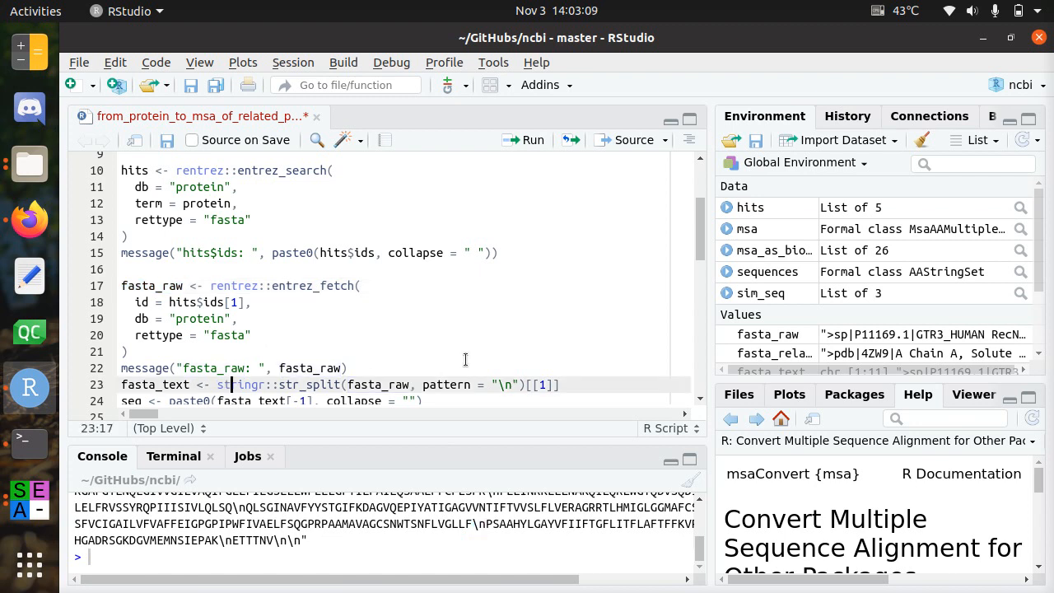
pyautogui.moveTo(234, 386); pyautogui.dragTo(471, 385)
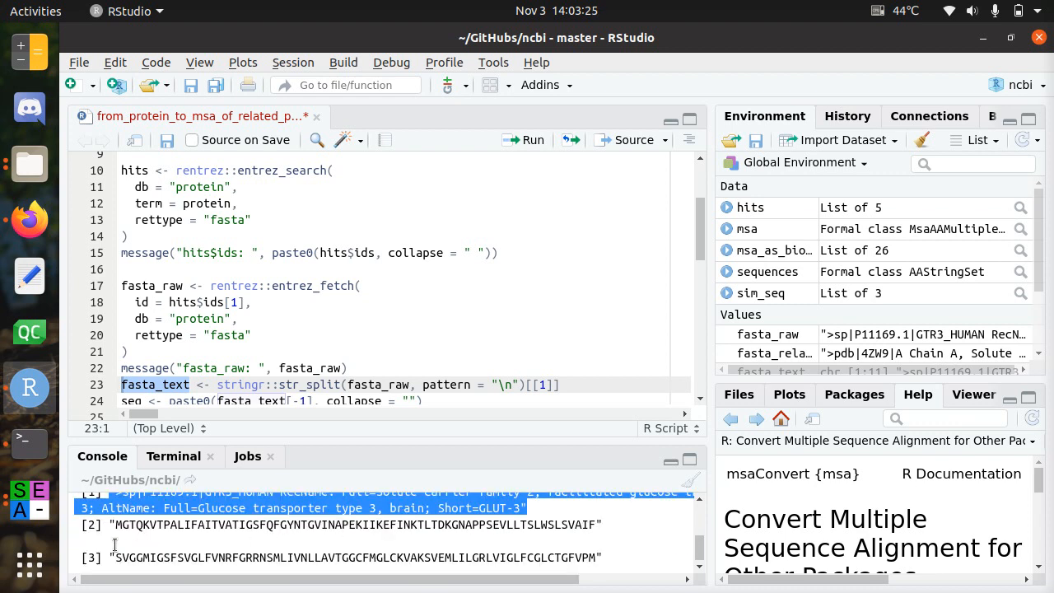
pyautogui.scroll(-3)
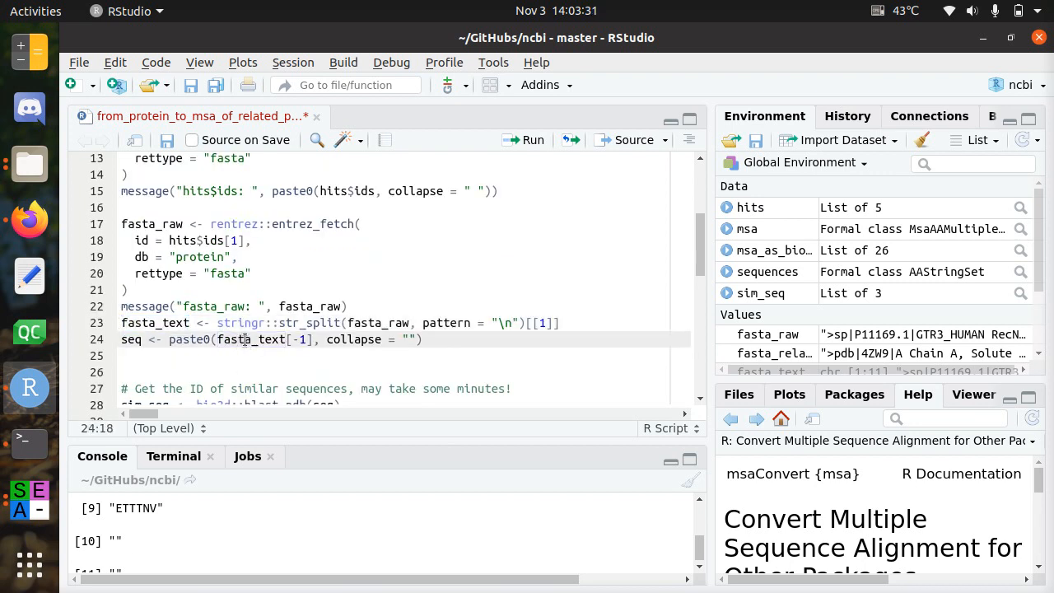
pyautogui.moveTo(272, 477)
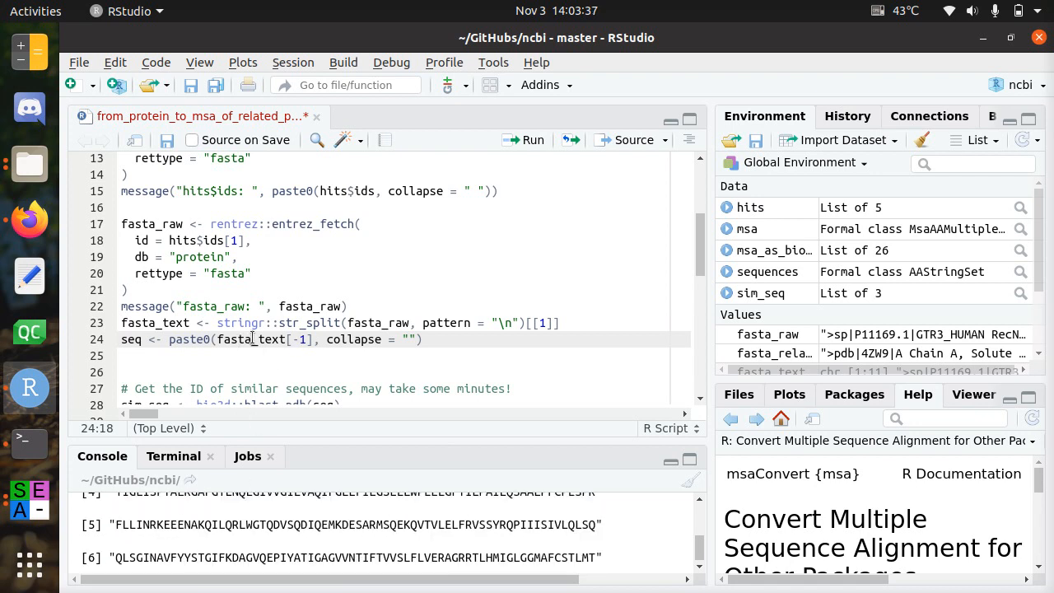
# Print seq, GLUT3's amino-acid sequence joined into one continuous string.
pyautogui.doubleClick(263, 339)
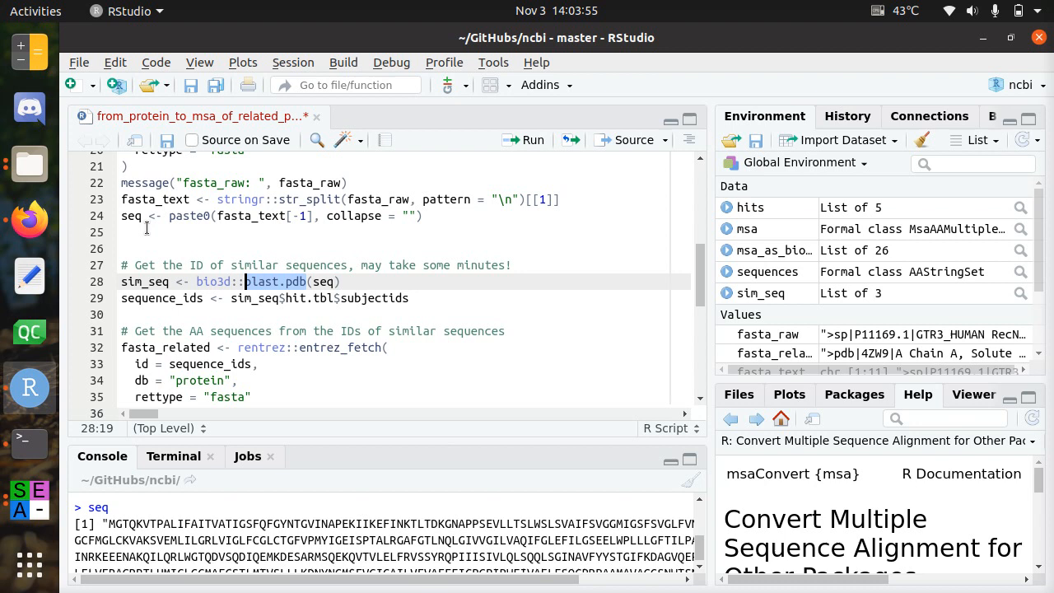
# Print the BLAST result sim_seq in the console.
pyautogui.click(215, 298)
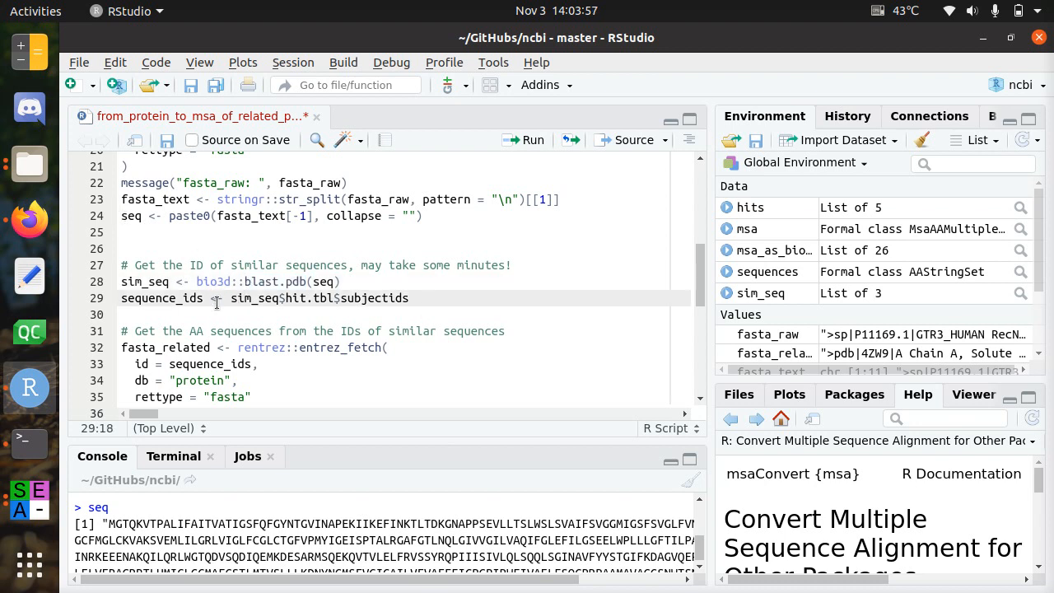
pyautogui.doubleClick(287, 281)
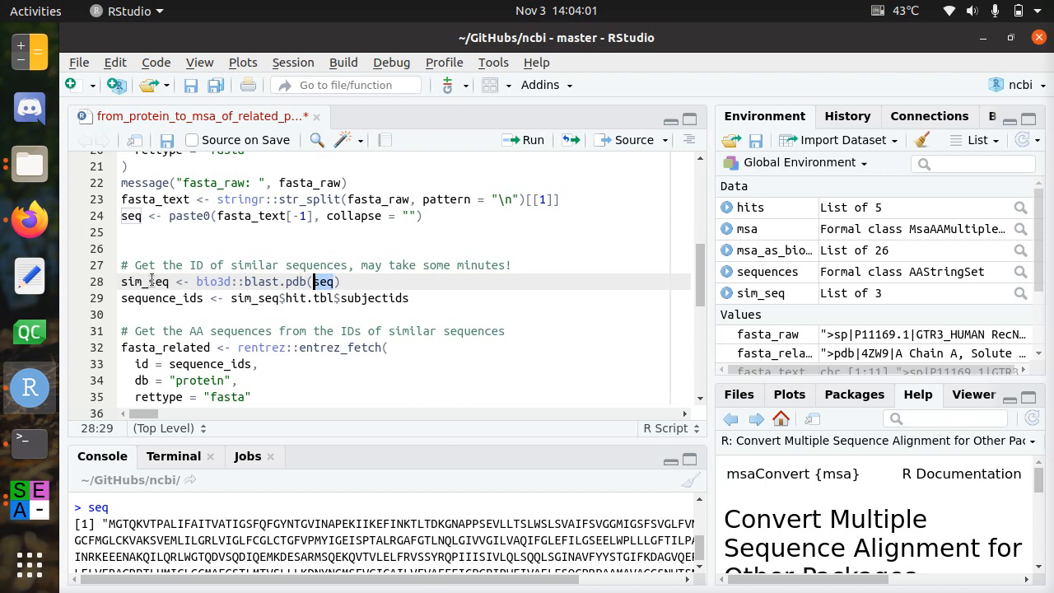
pyautogui.doubleClick(145, 281)
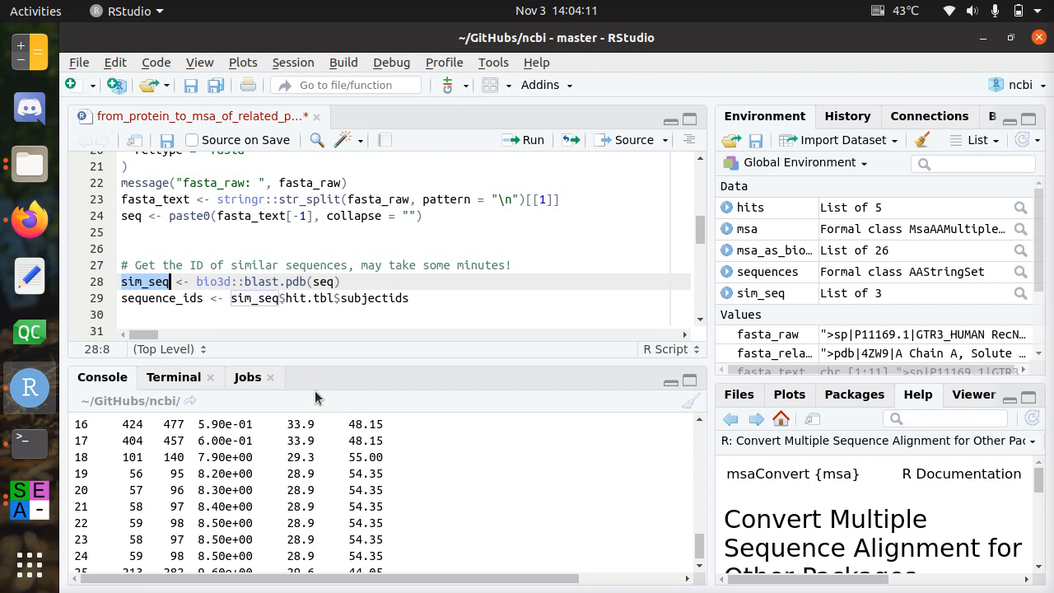
pyautogui.click(329, 282)
pyautogui.write('sim_seq')
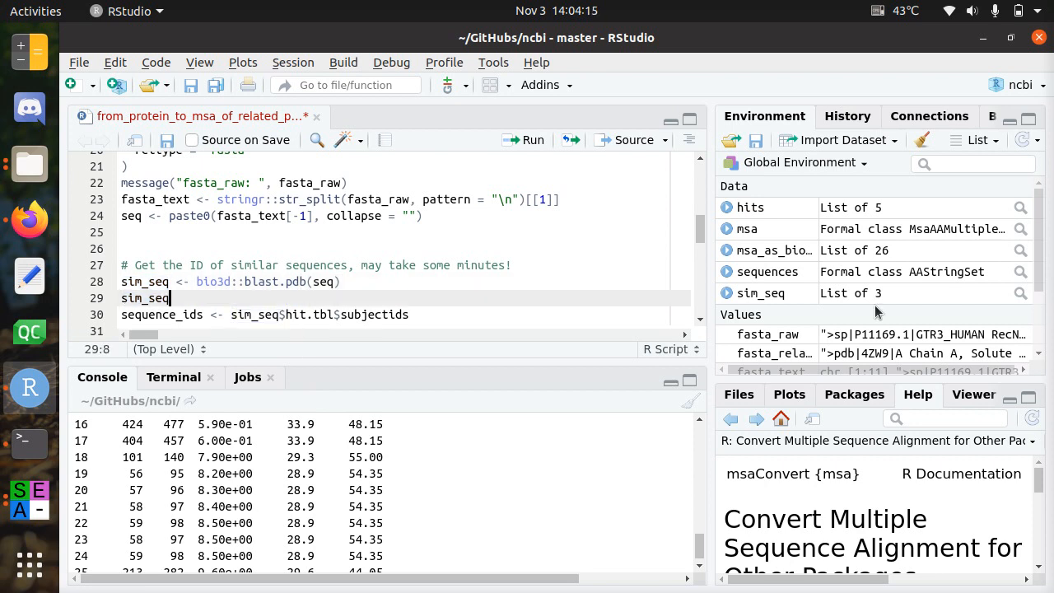
# Print sim_seq$hit.tbl$subjectids, listing PDB chains such as 4ZW9_A.
pyautogui.write('$hit.tbl')
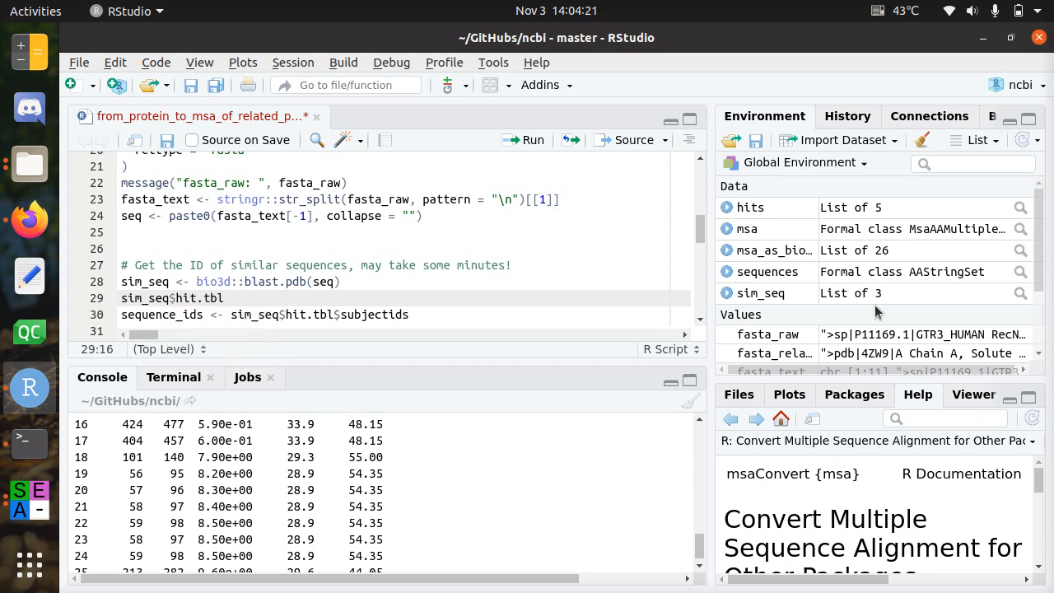
pyautogui.write('$')
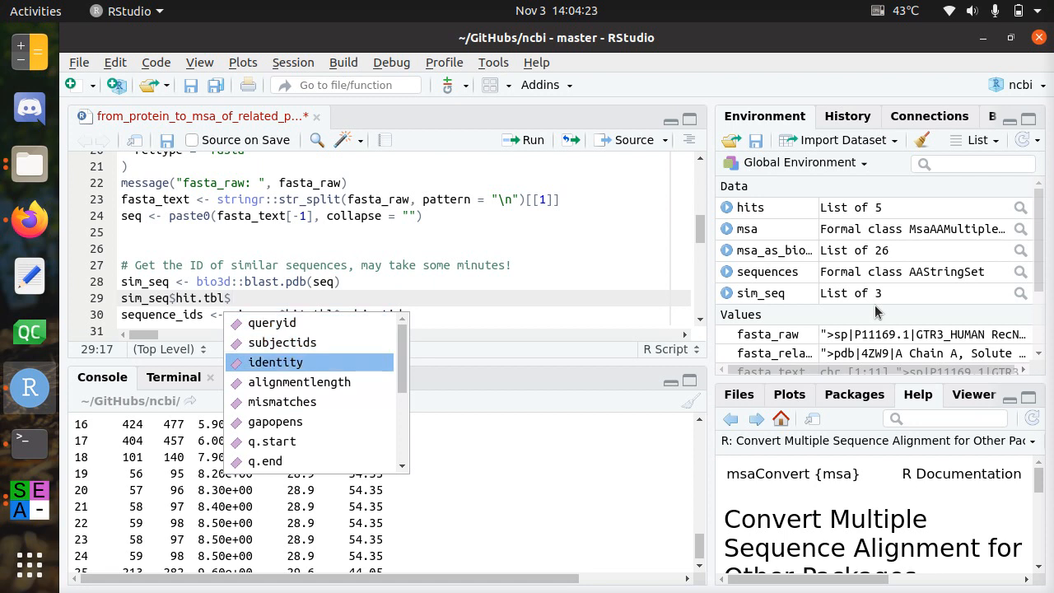
pyautogui.press('Up')
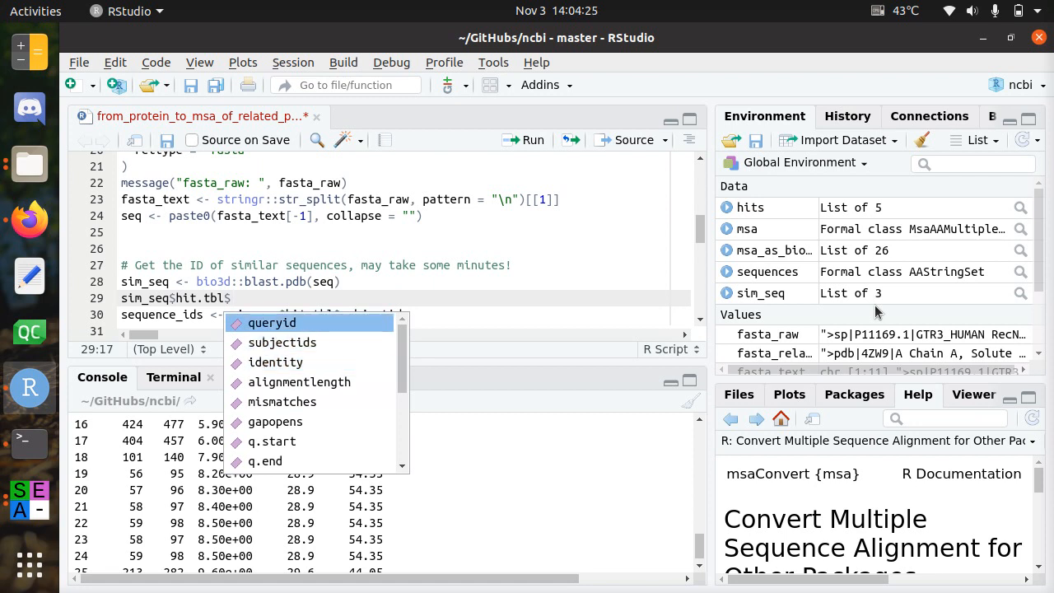
pyautogui.write('subjectids')
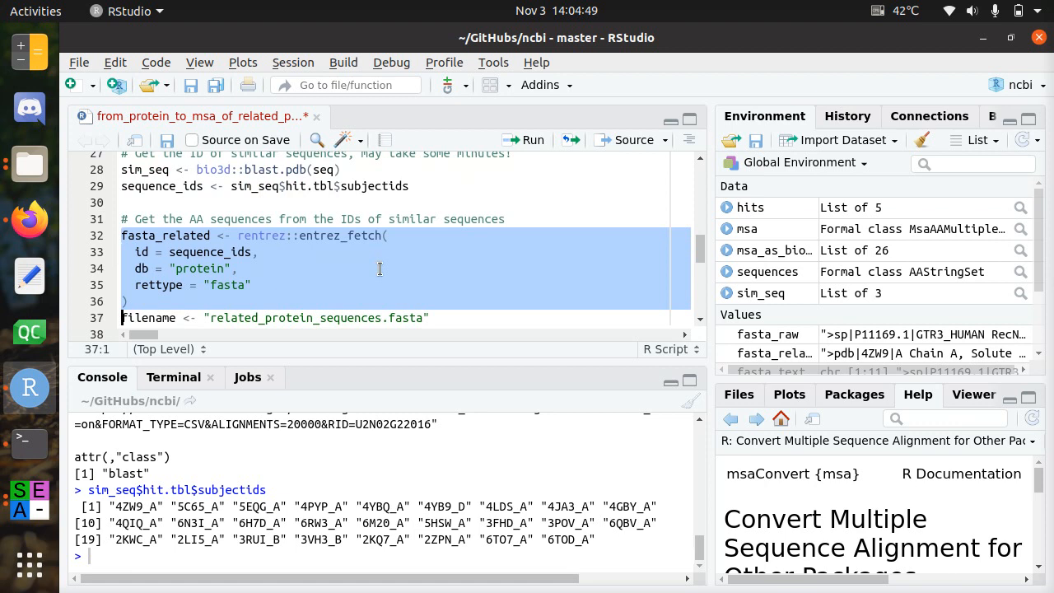
# Print sequences, the AAStringSet of 26 fetched PDB protein sequences such as pdb|4ZW9|A.
pyautogui.scroll(-3)
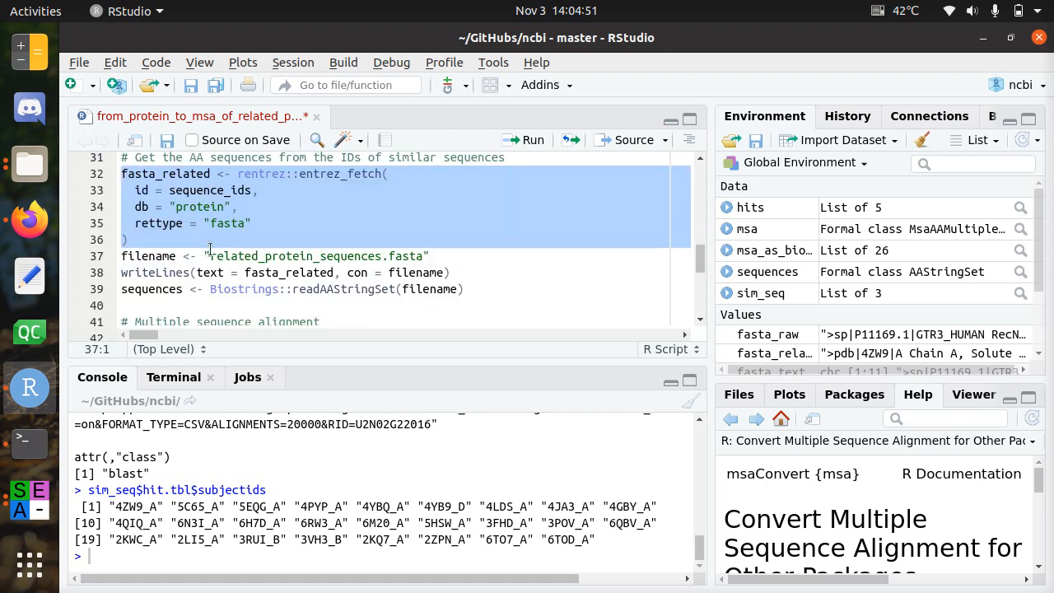
pyautogui.click(248, 257)
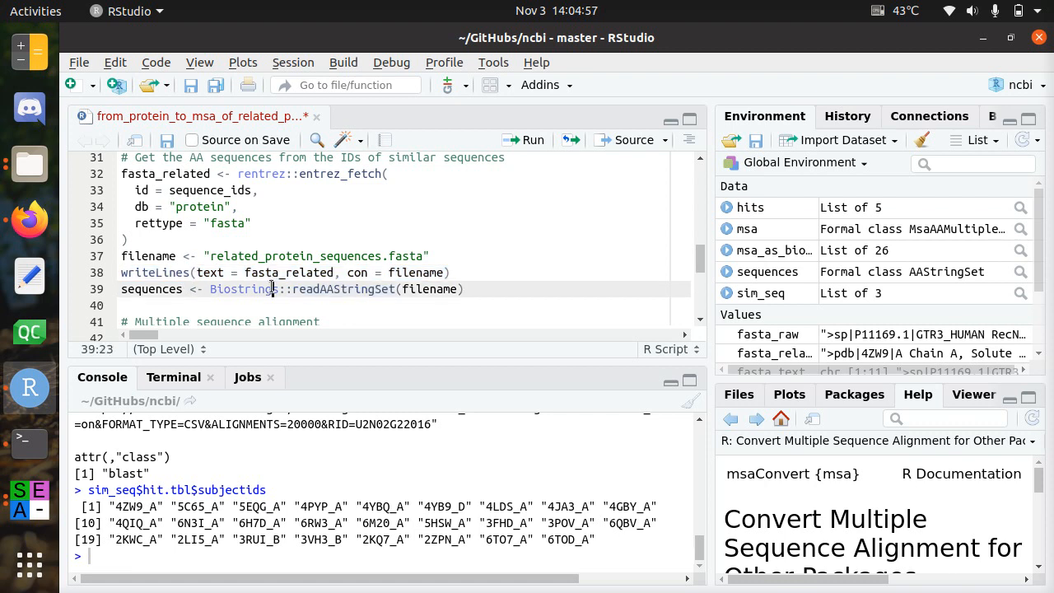
pyautogui.doubleClick(343, 290)
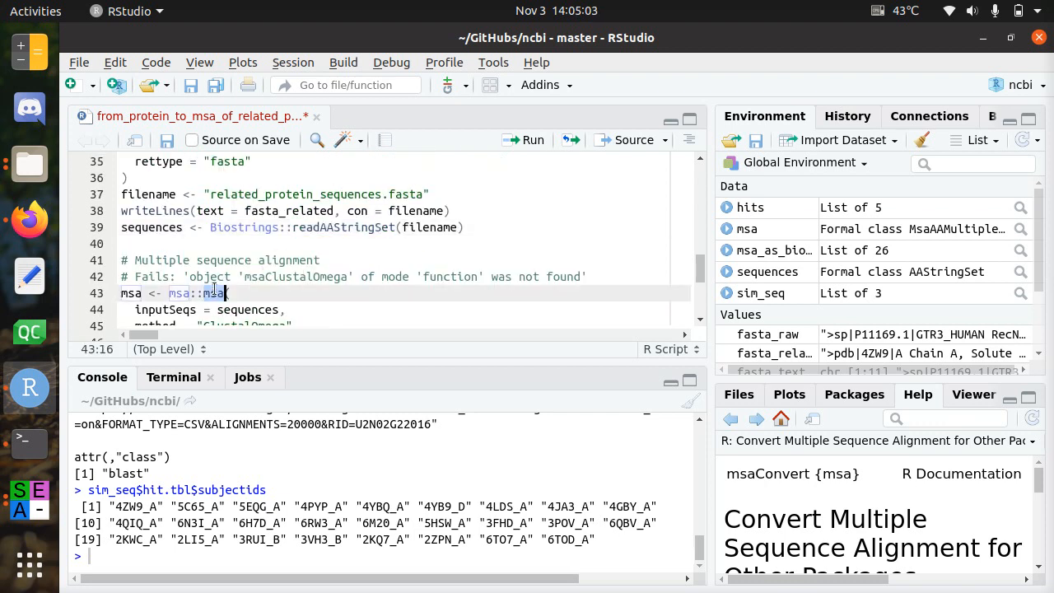
pyautogui.doubleClick(344, 227)
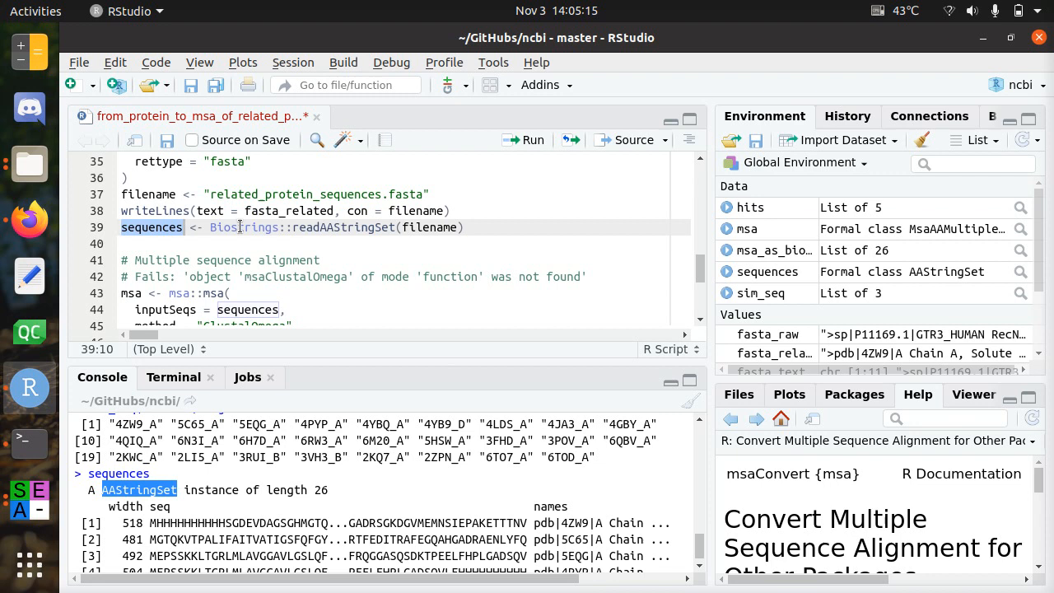
pyautogui.moveTo(208, 238)
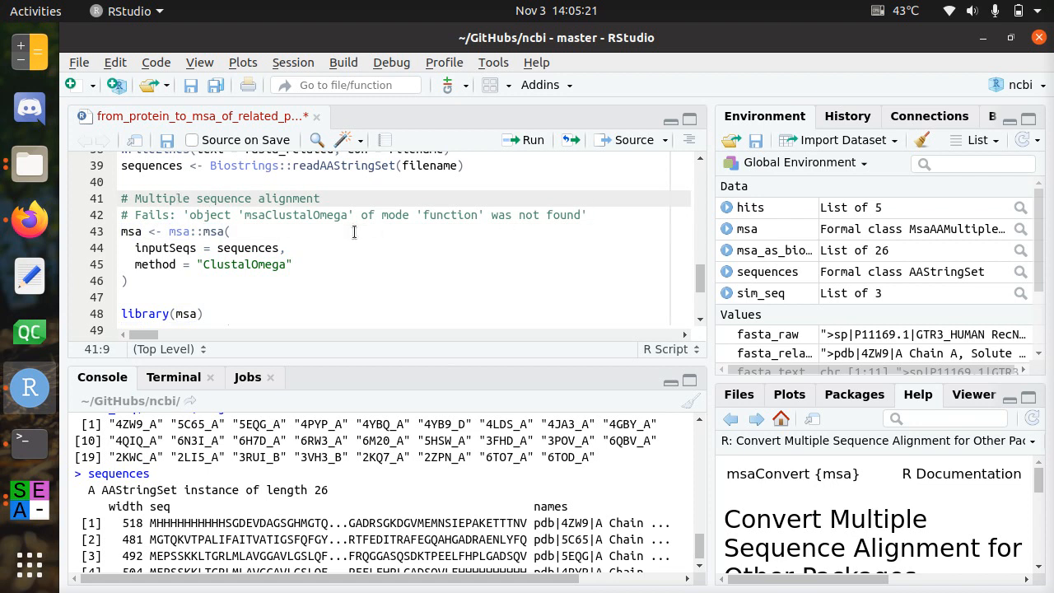
# Run msa::msa with inputSeqs = sequences and method "ClustalOmega" and view the alignment in the console.
pyautogui.click(176, 214)
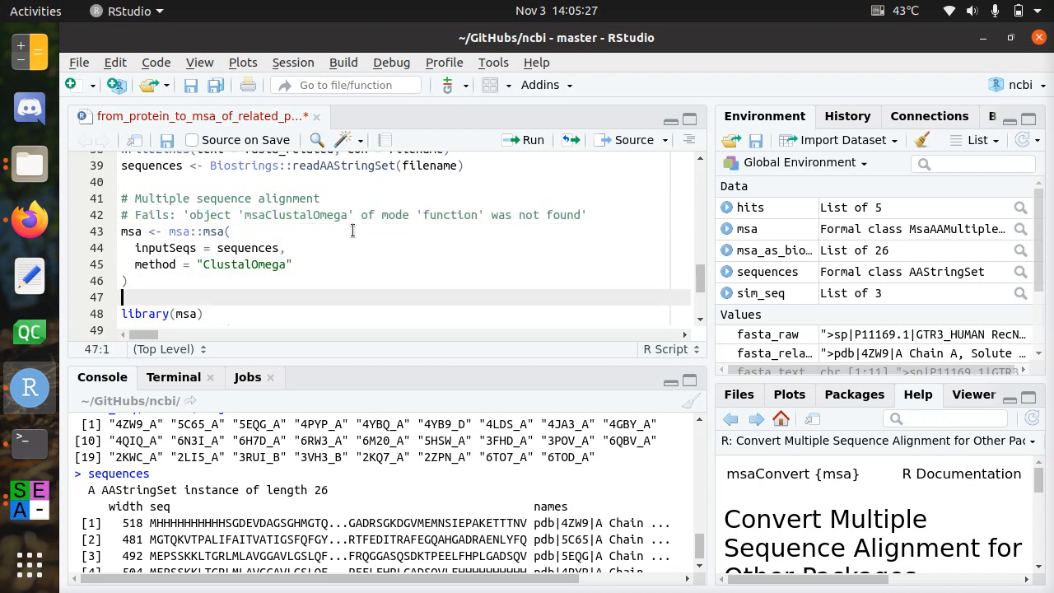
pyautogui.click(203, 314)
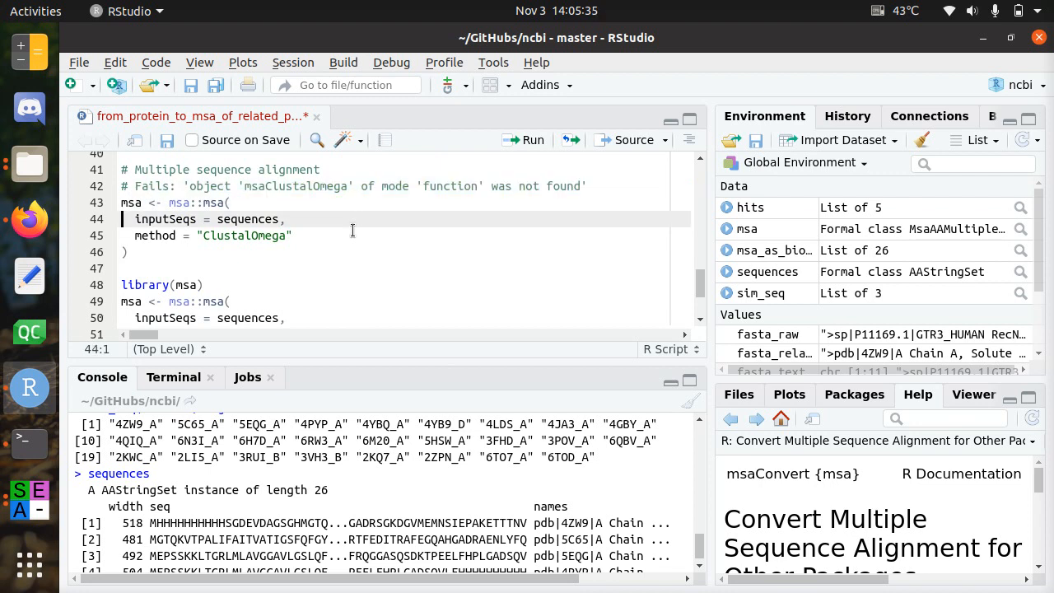
pyautogui.scroll(-3)
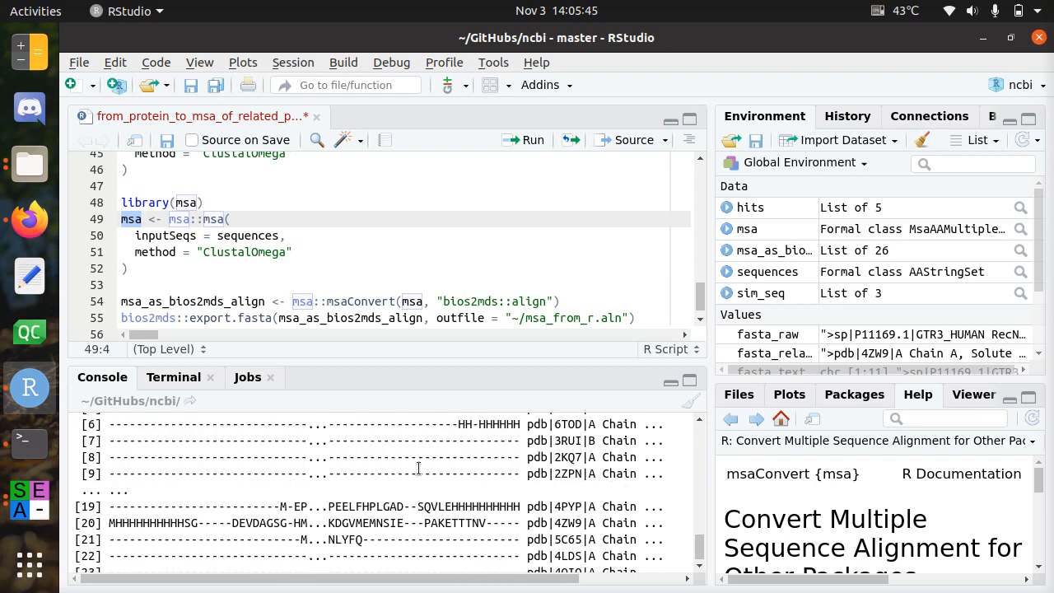
pyautogui.scroll(-3)
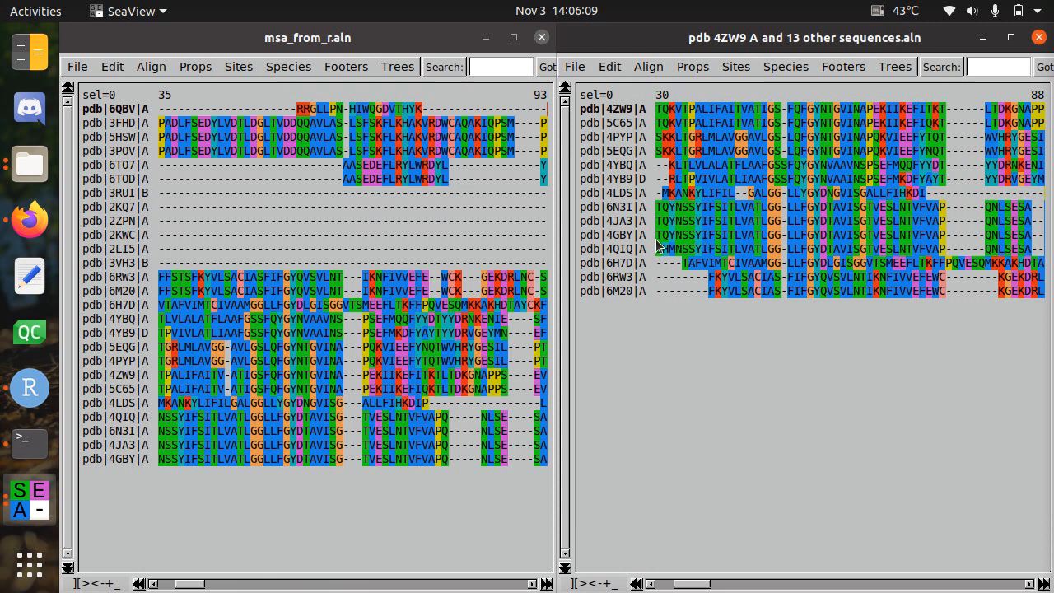
pyautogui.moveTo(431, 199)
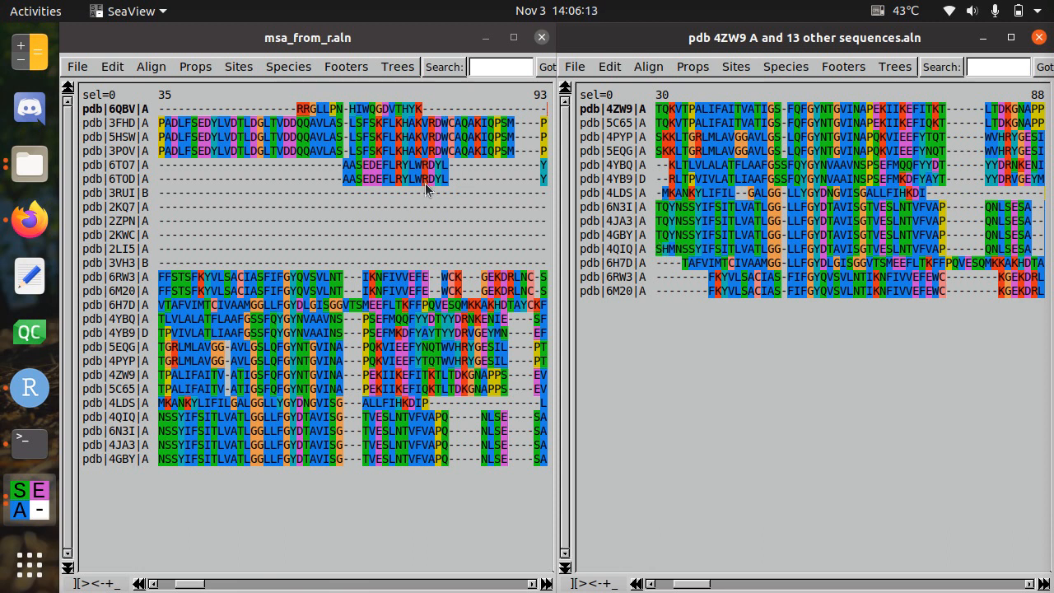
pyautogui.moveTo(383, 197)
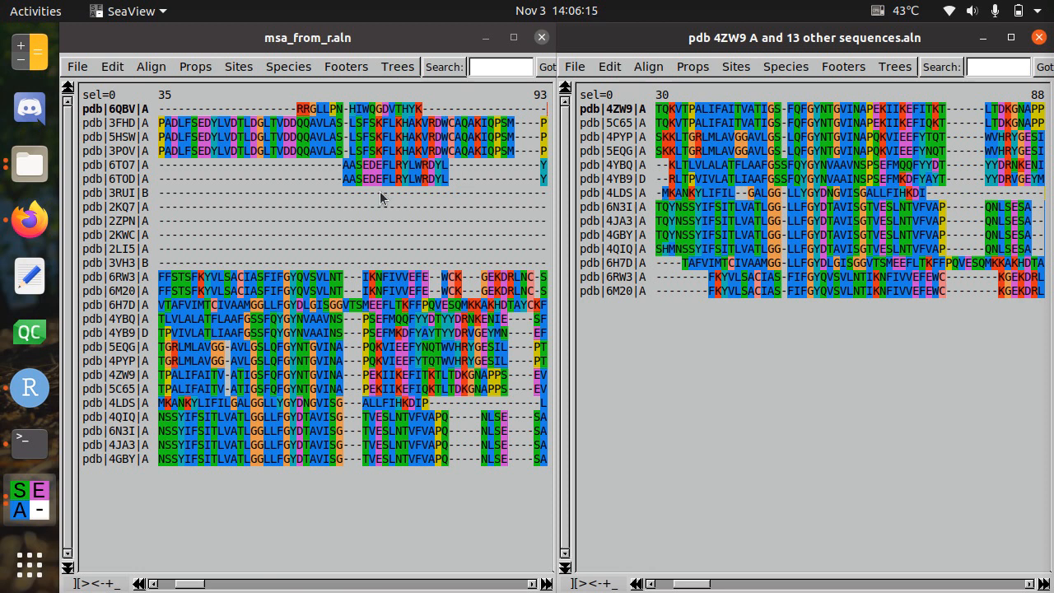